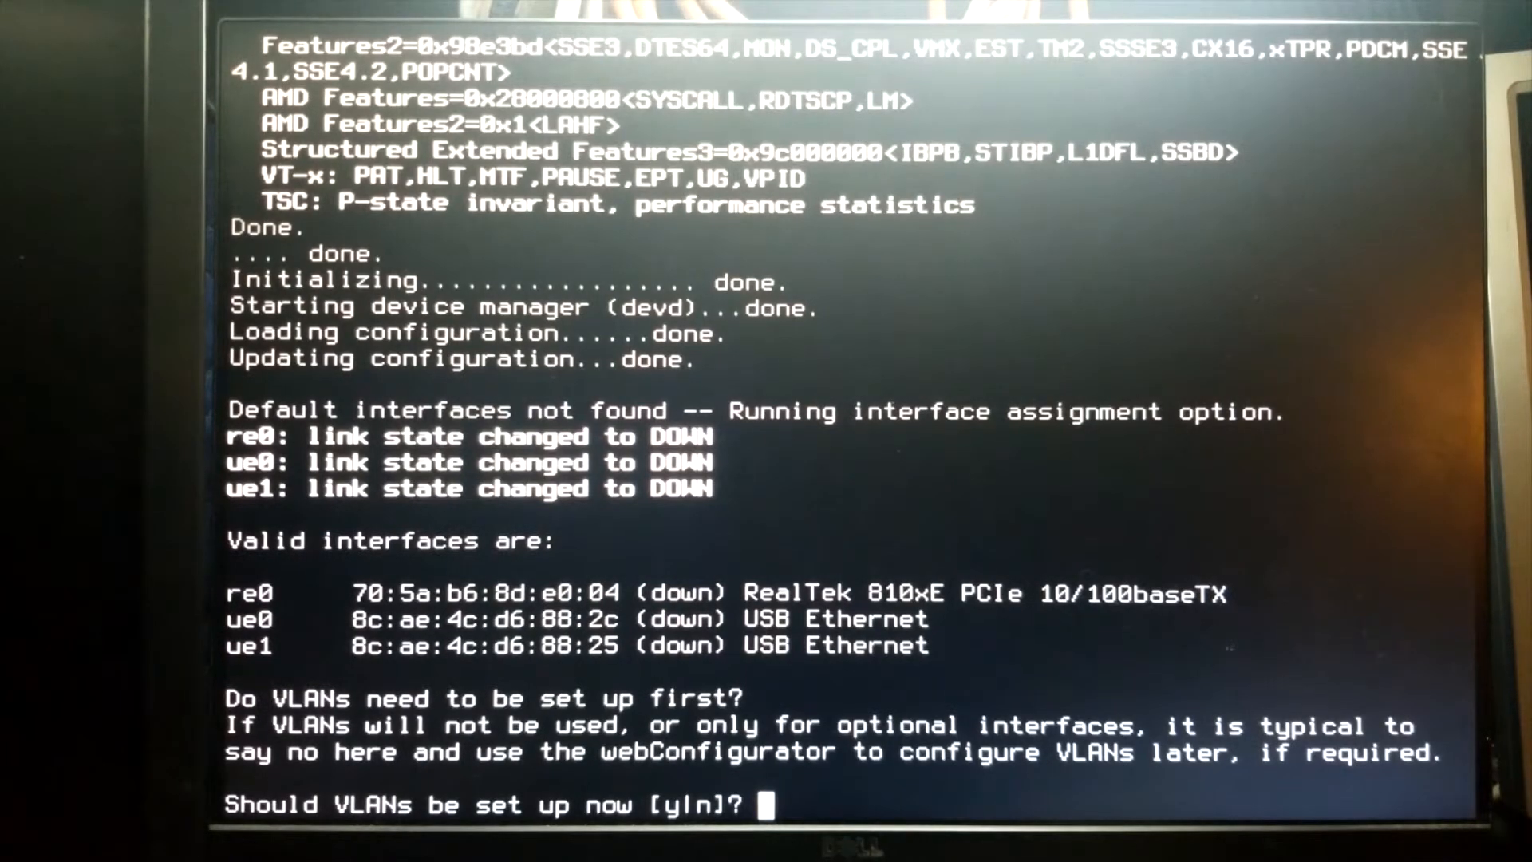
Answer 'n' to decline VLAN setup in the pfSense console
type("n")
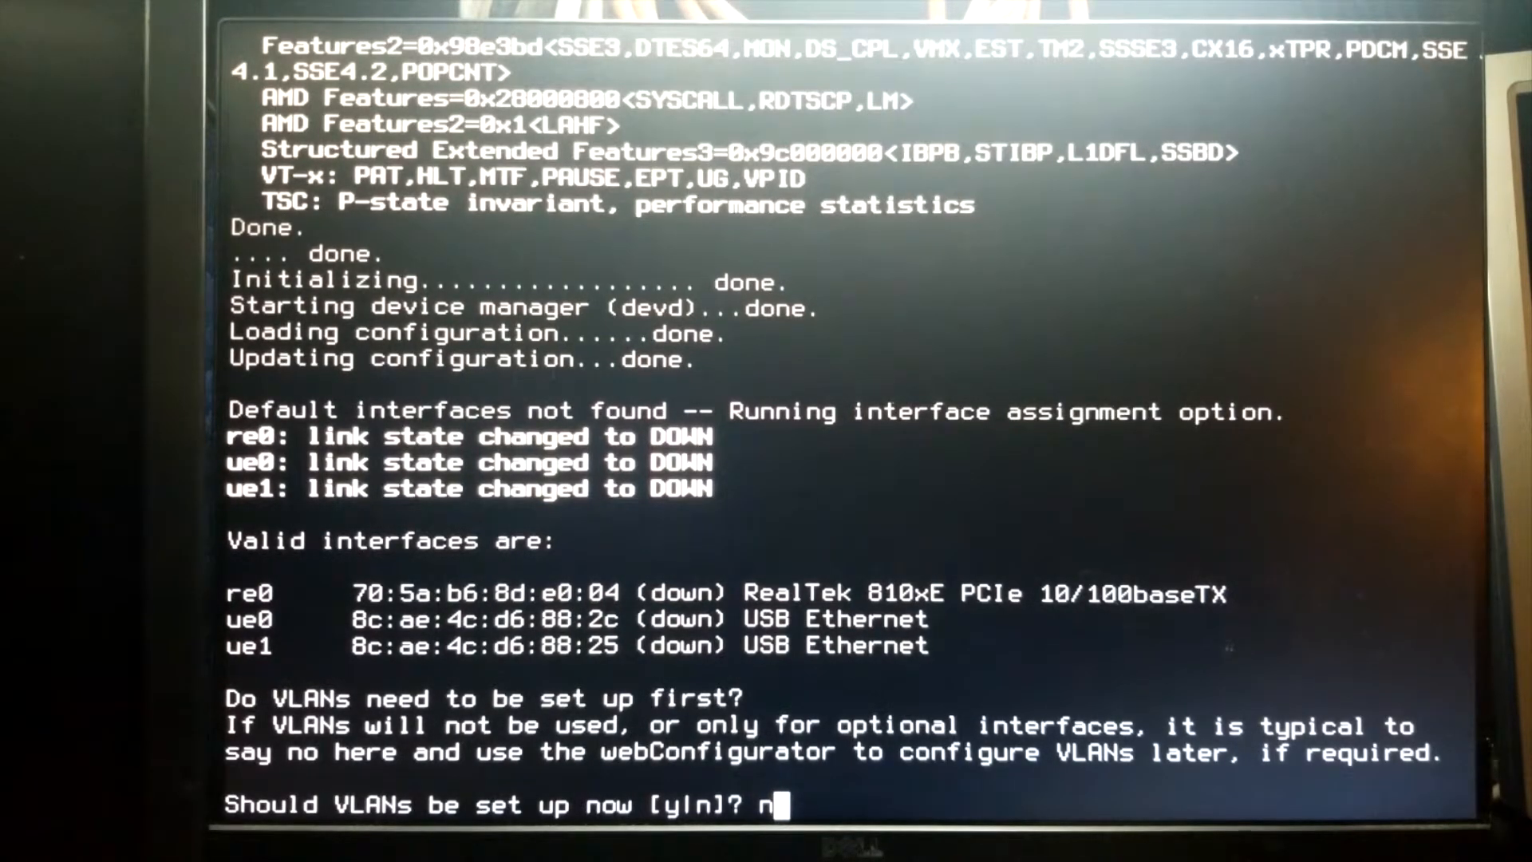
key("enter")
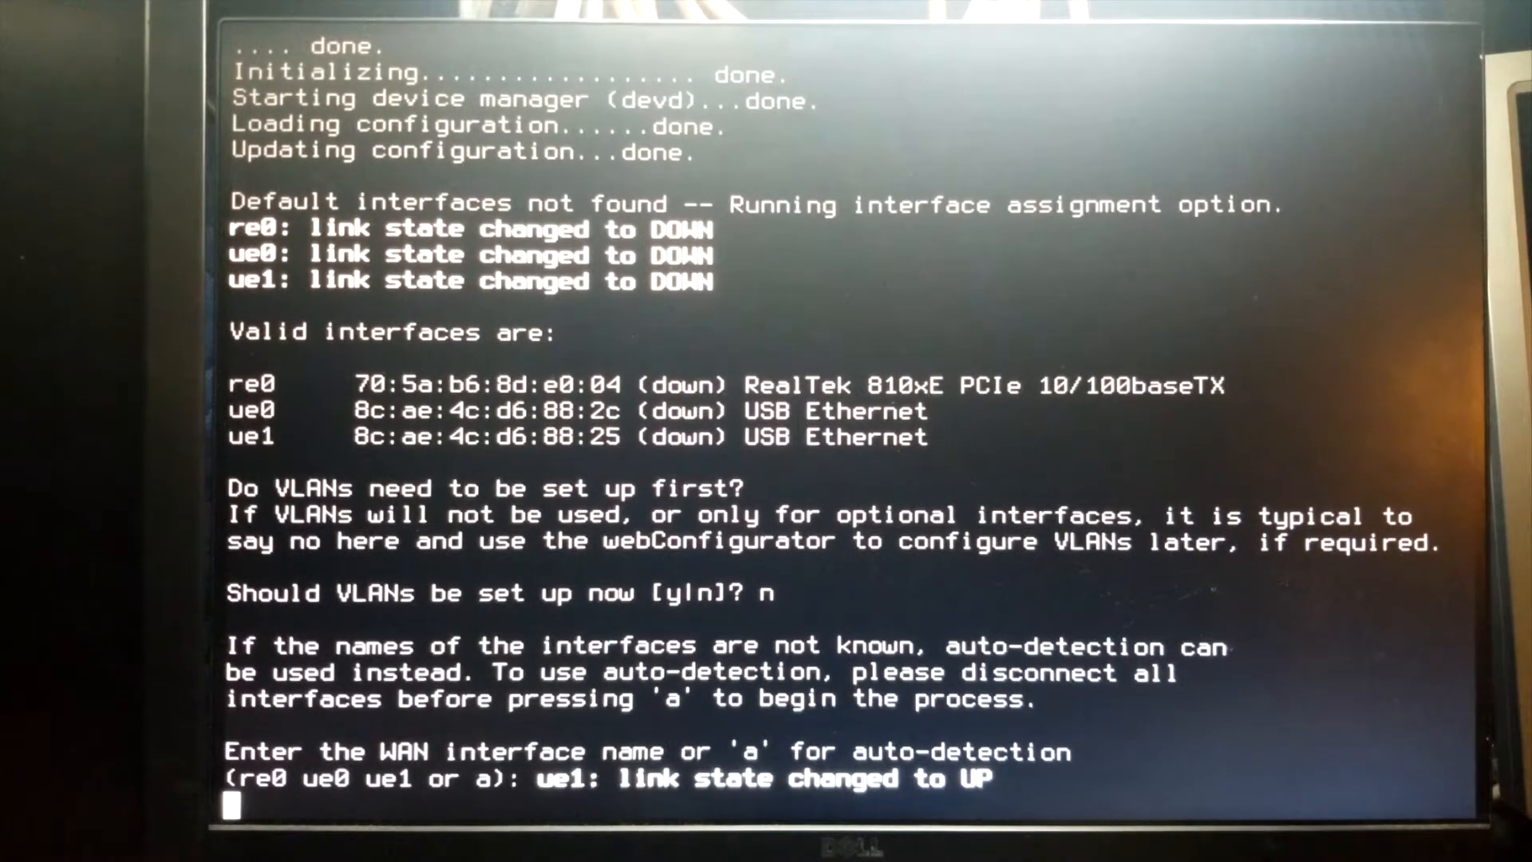
Assign ue0 as WAN and ue1 as LAN, skip optional interfaces, and confirm with y
type("ue0")
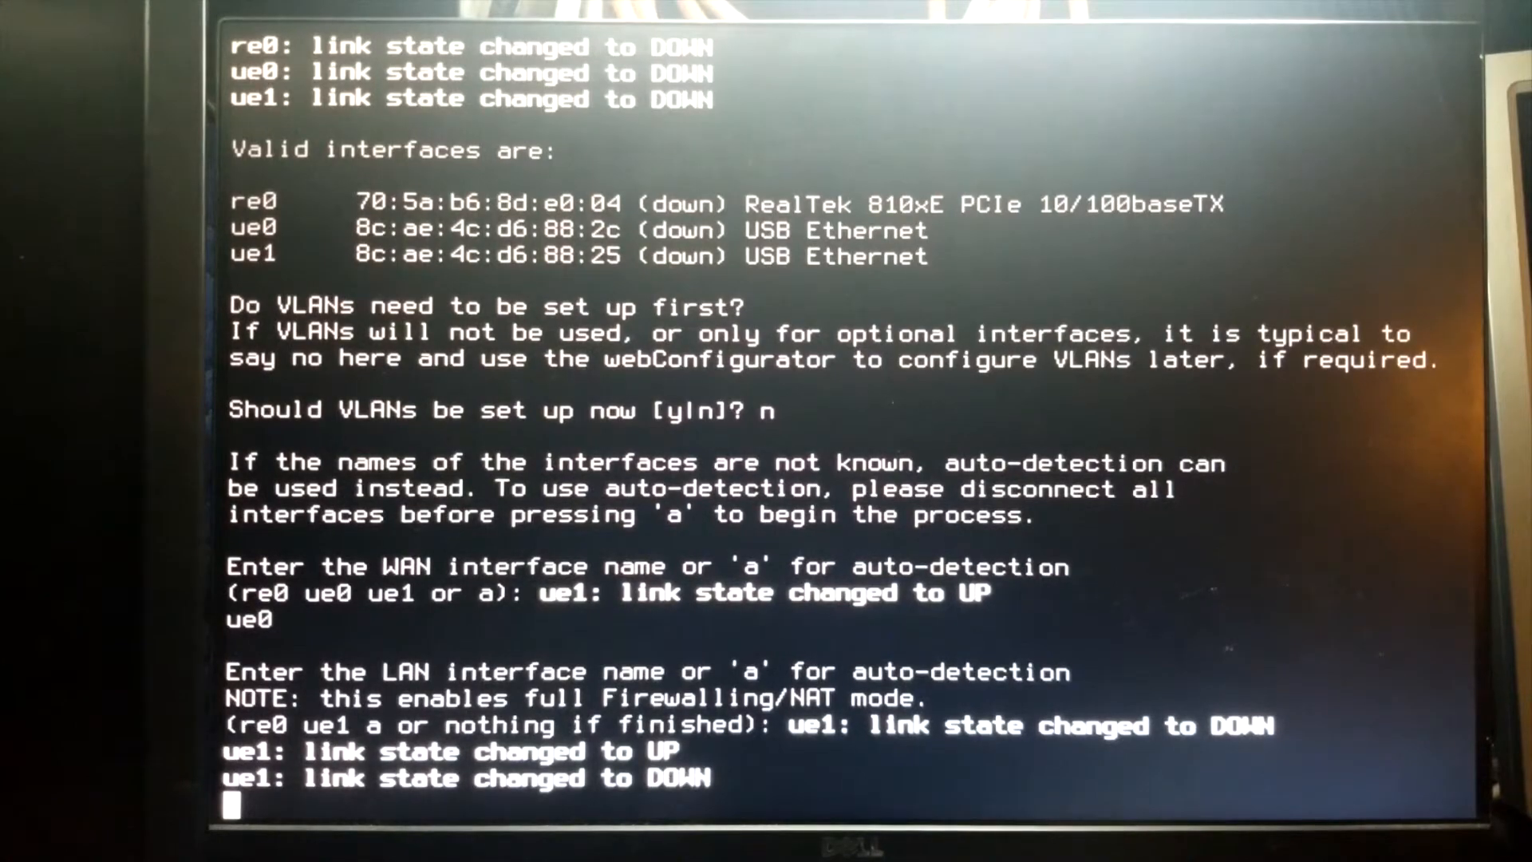
type("ue1ue1: link state changed to UP")
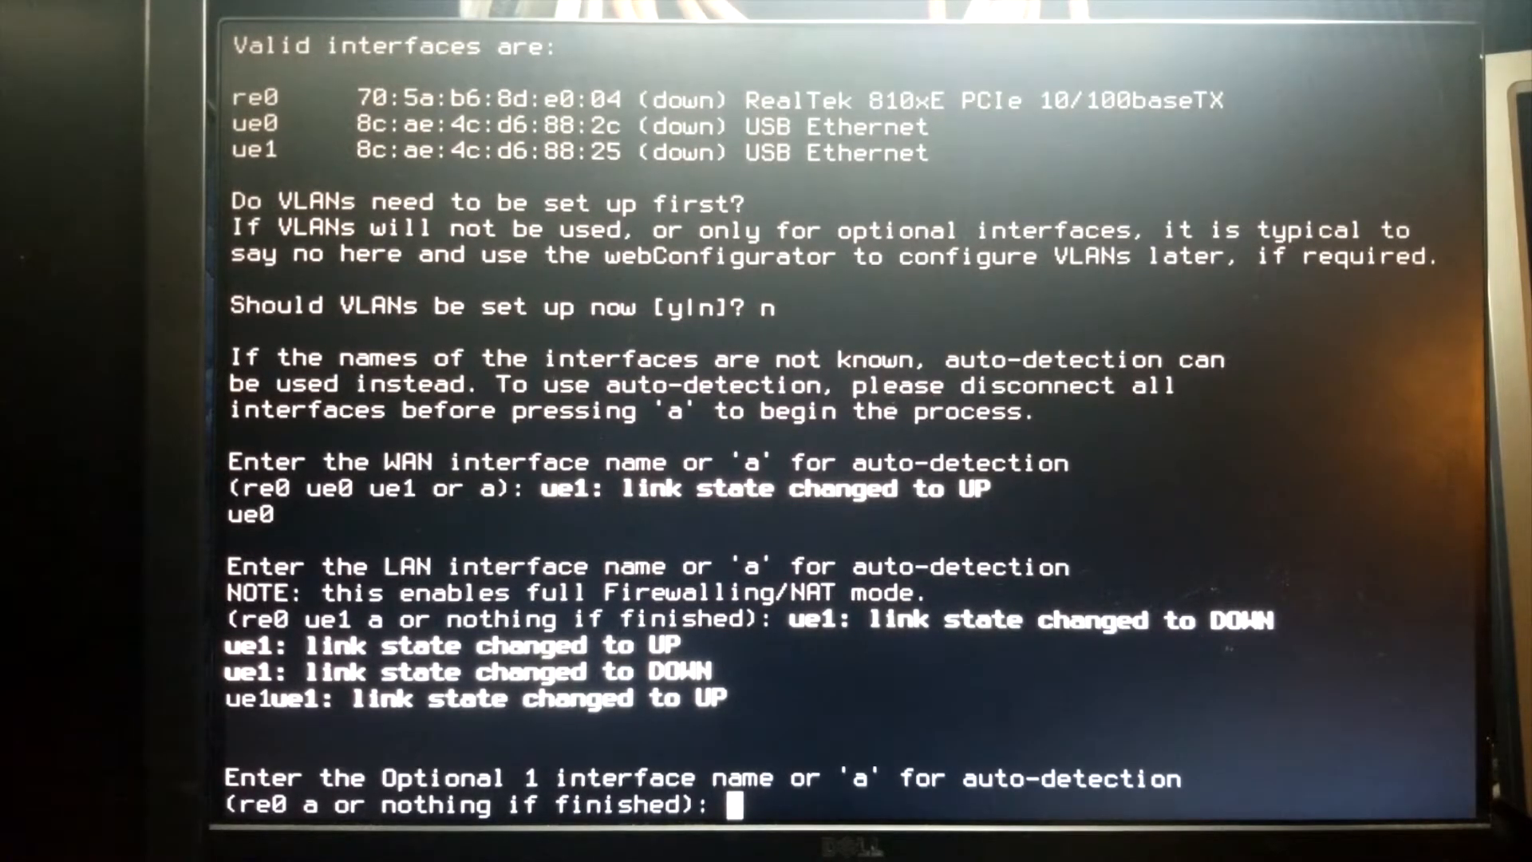
key("enter")
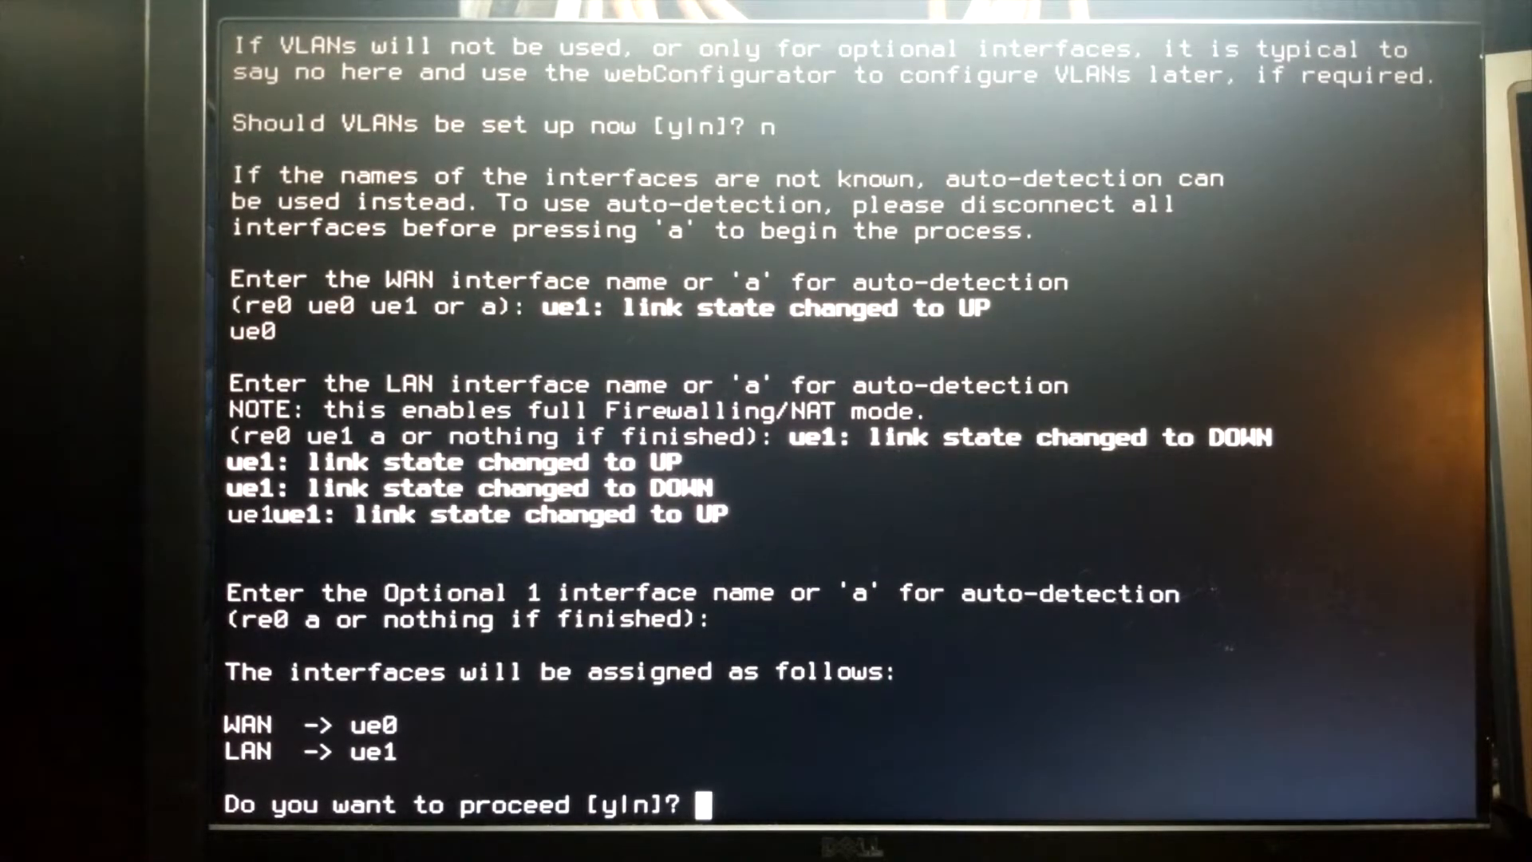
type("y")
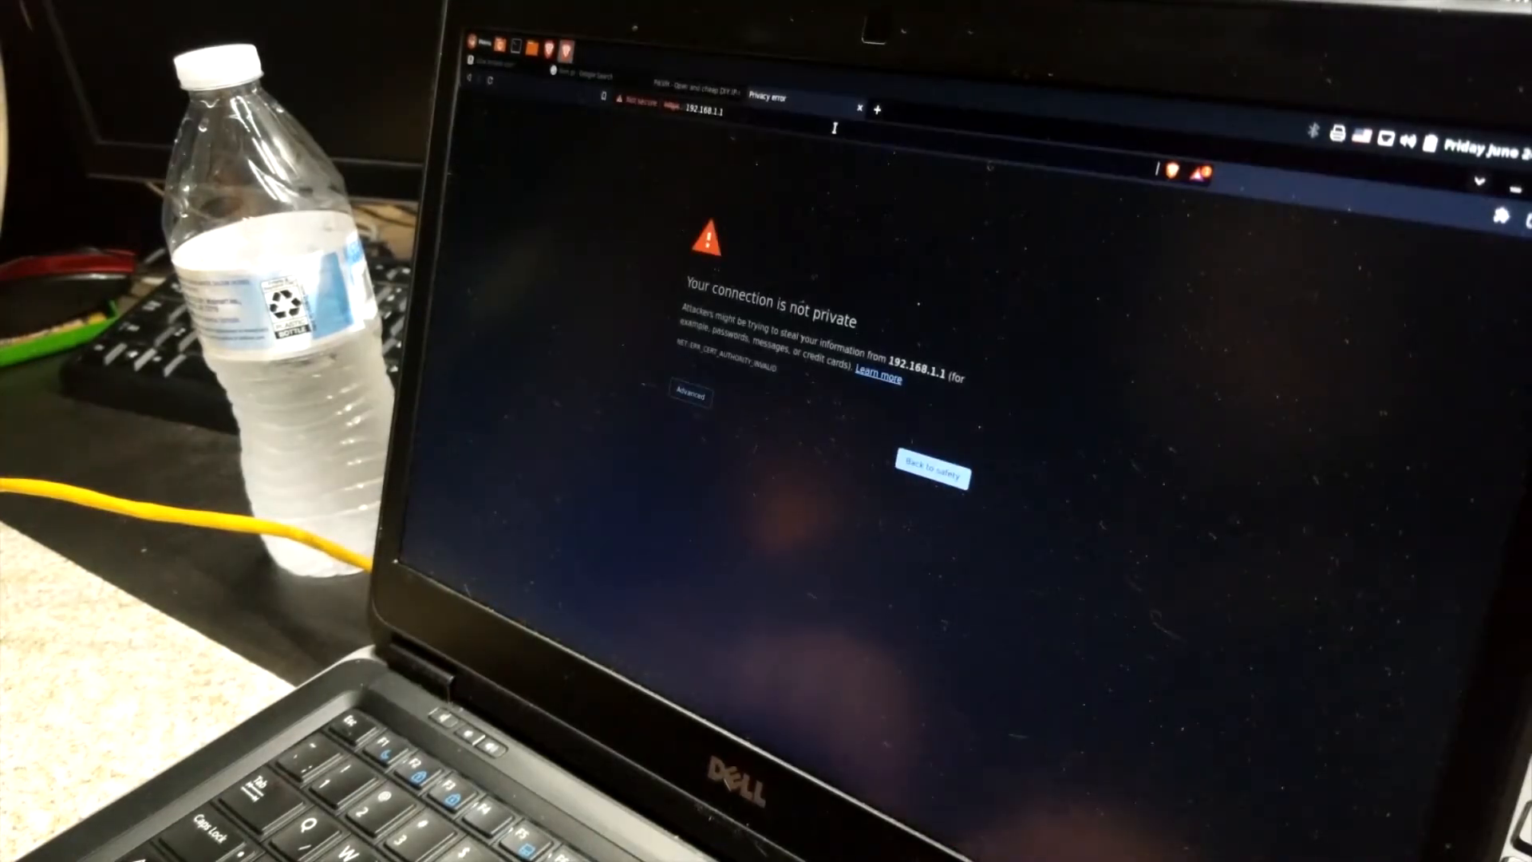
Bypass the certificate warning, sign in as admin, and skip the welcome and support pages
left_click(689, 398)
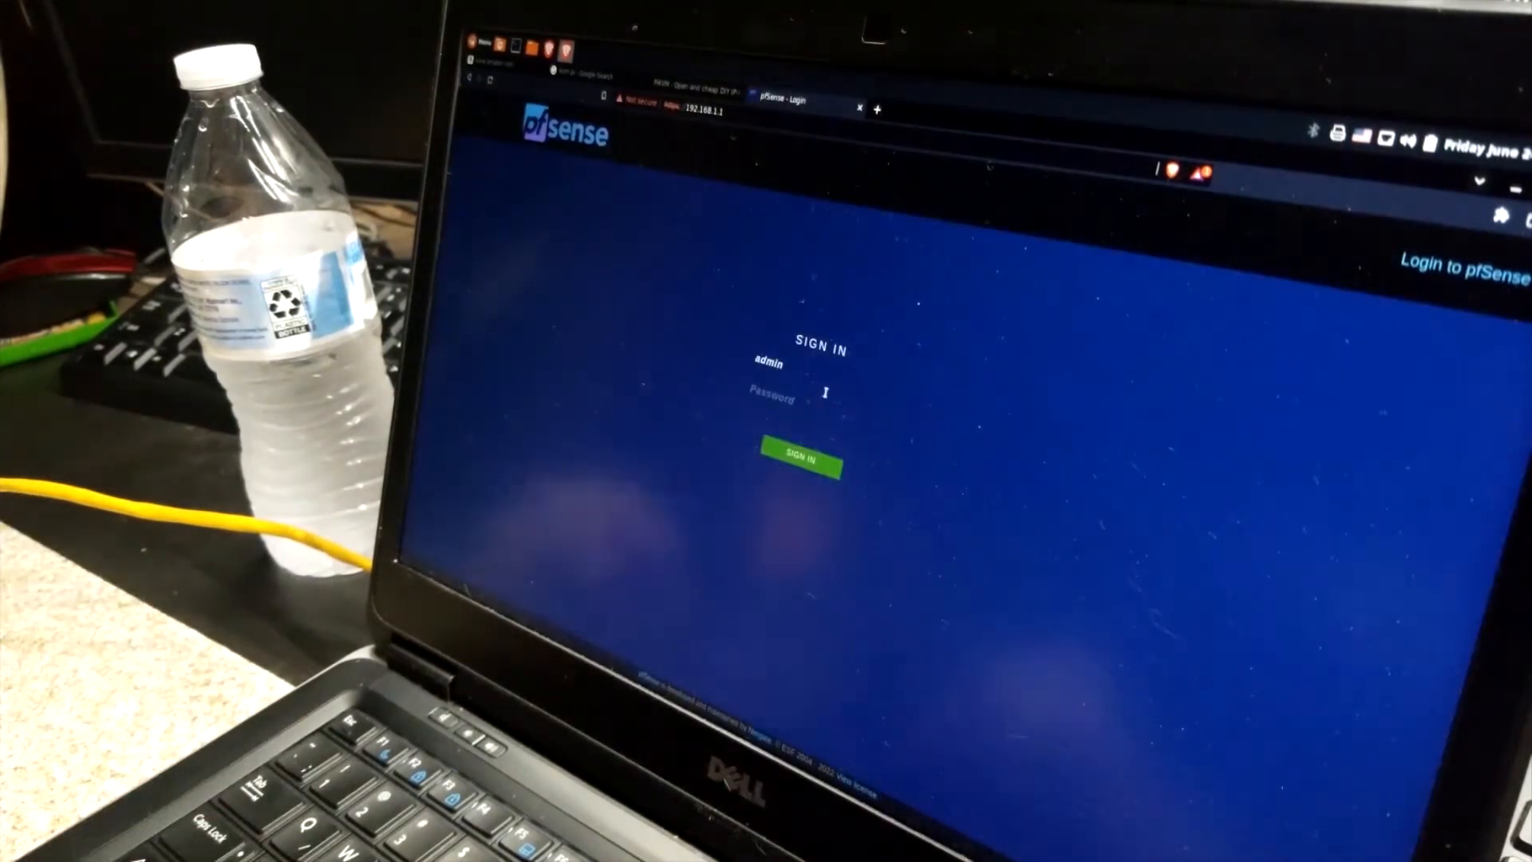
left_click(797, 461)
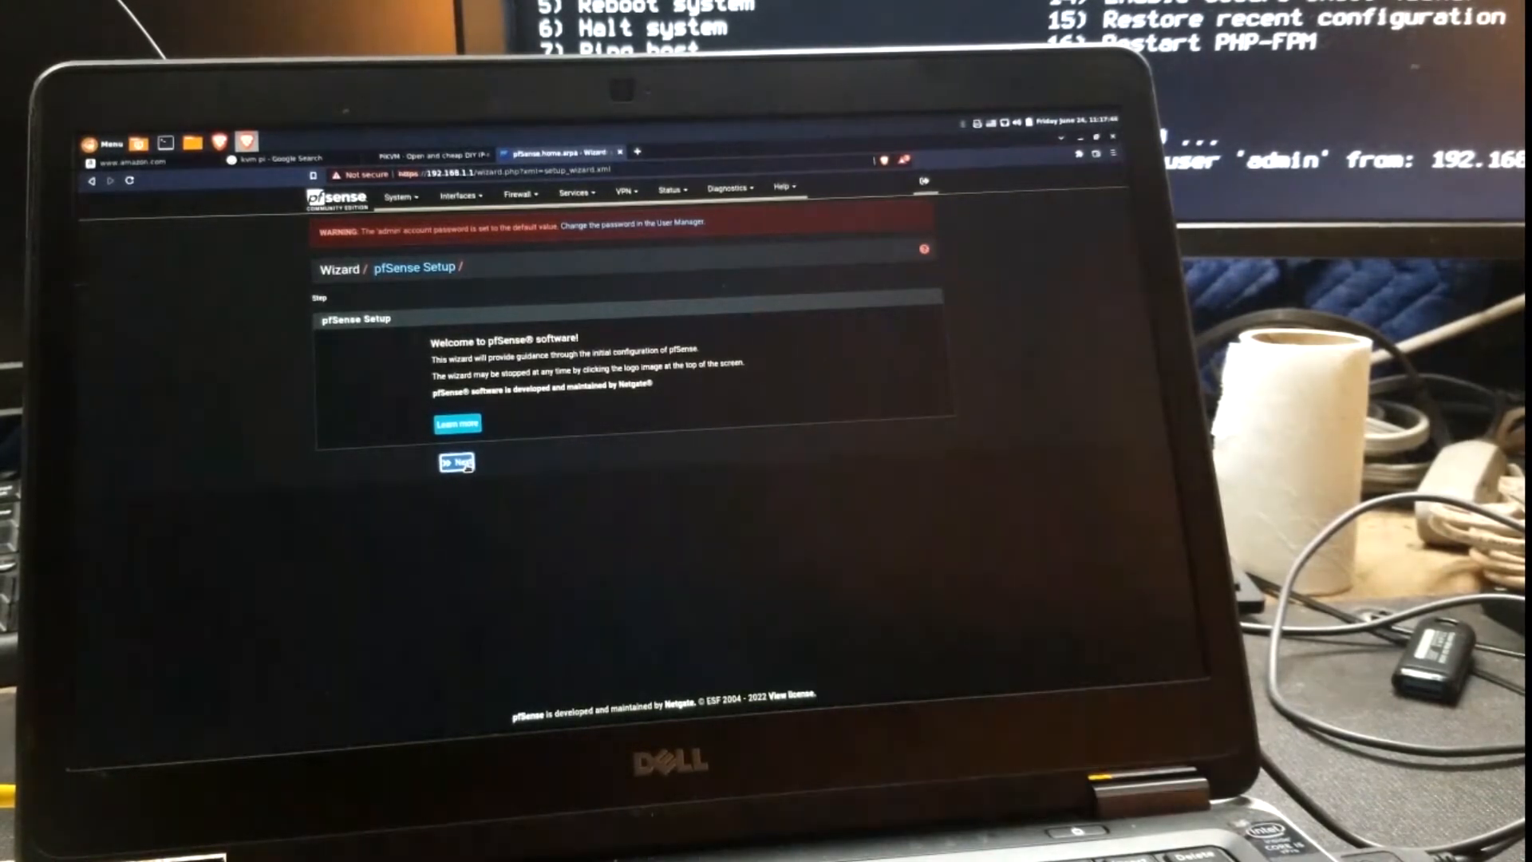
left_click(453, 461)
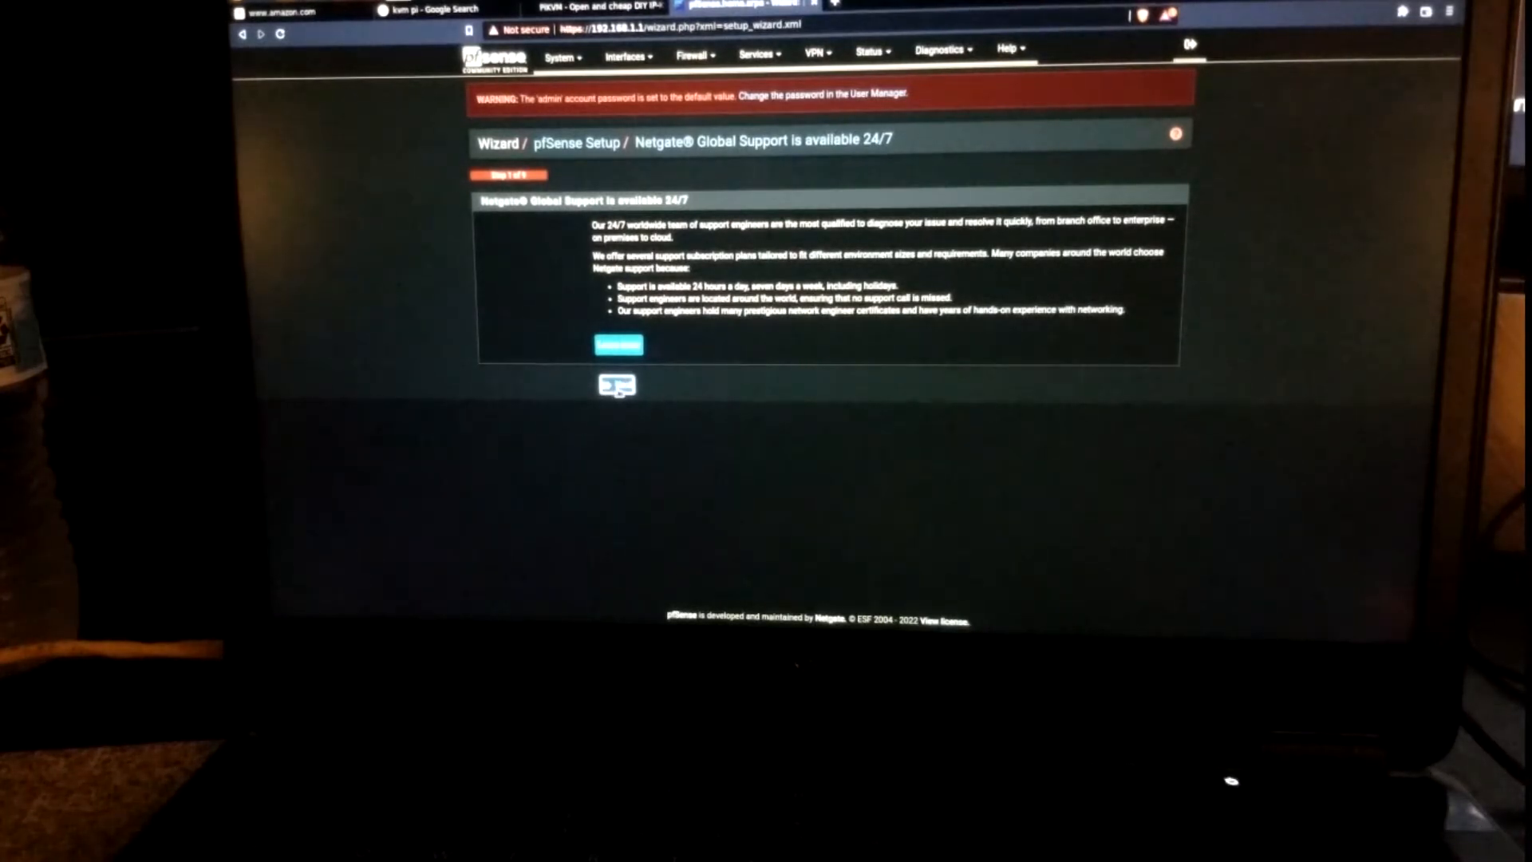
left_click(617, 344)
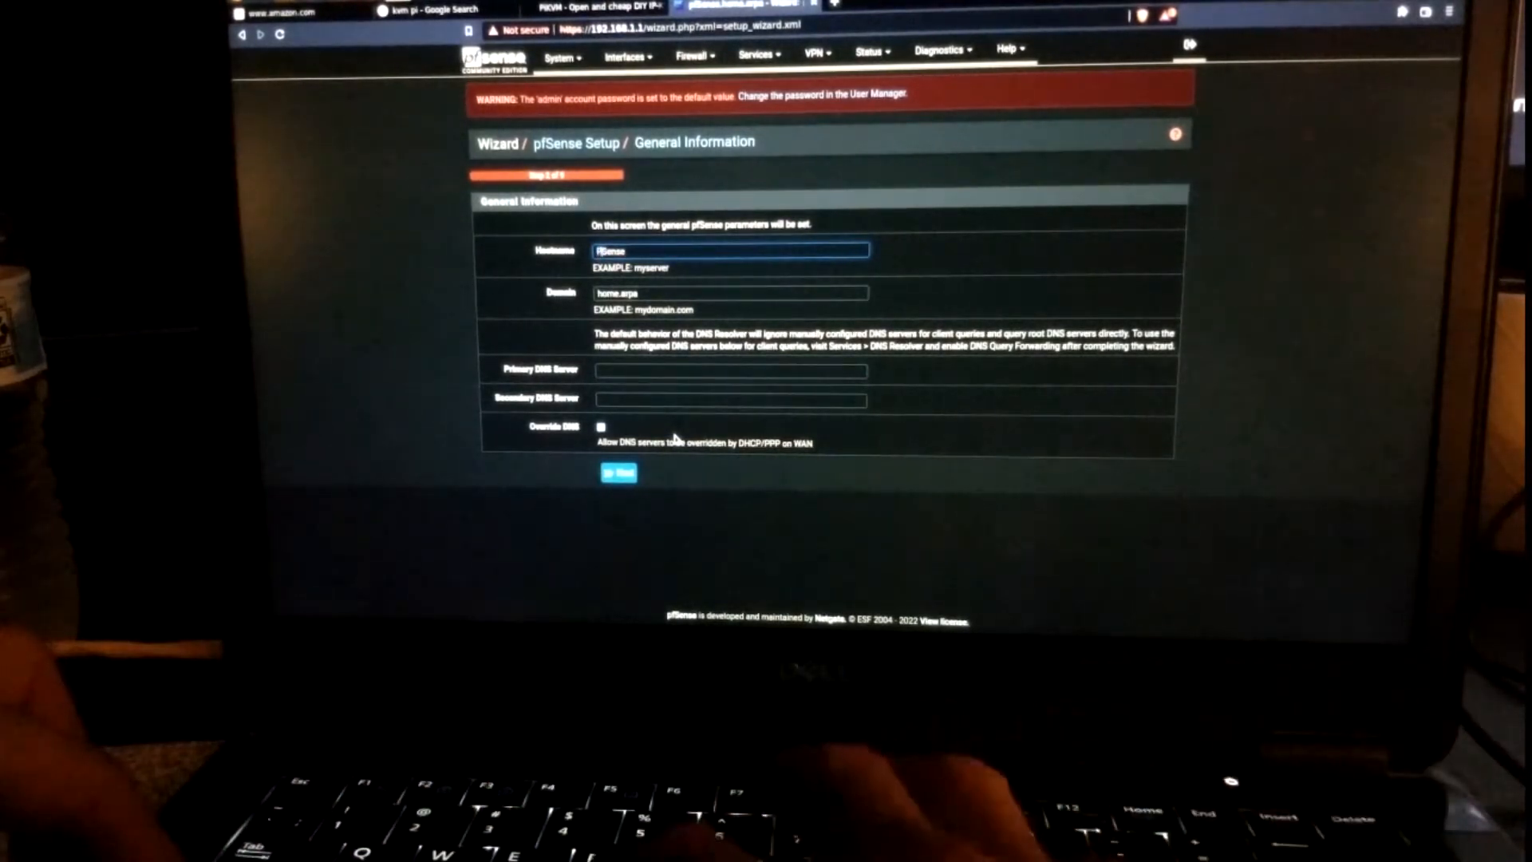
Enter hostname PF-Sense and domain home on General Information, then continue
type("PF Sense")
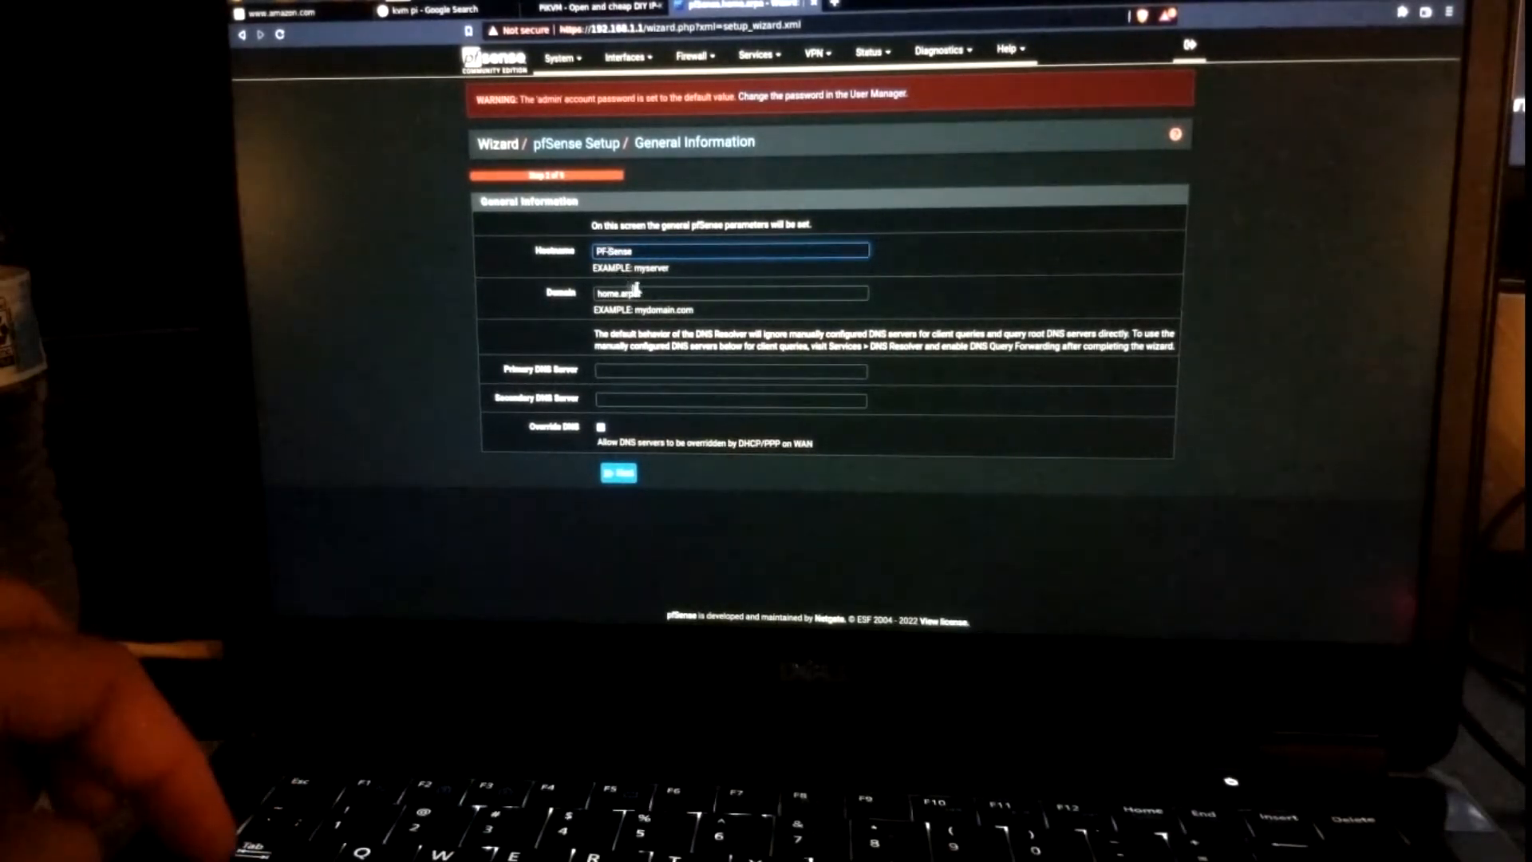
left_click(727, 293)
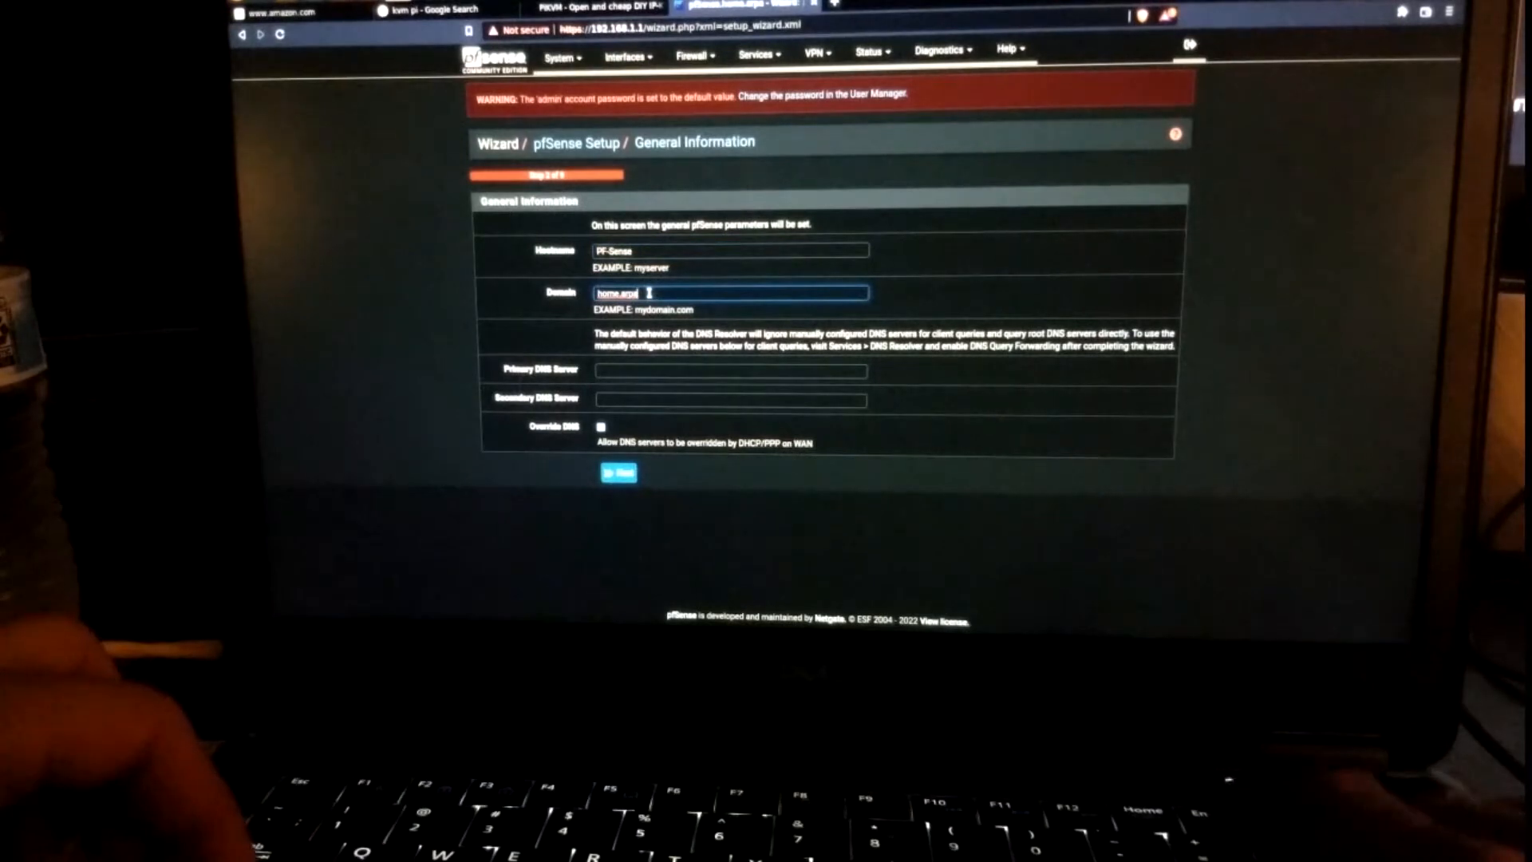
key("Backspace")
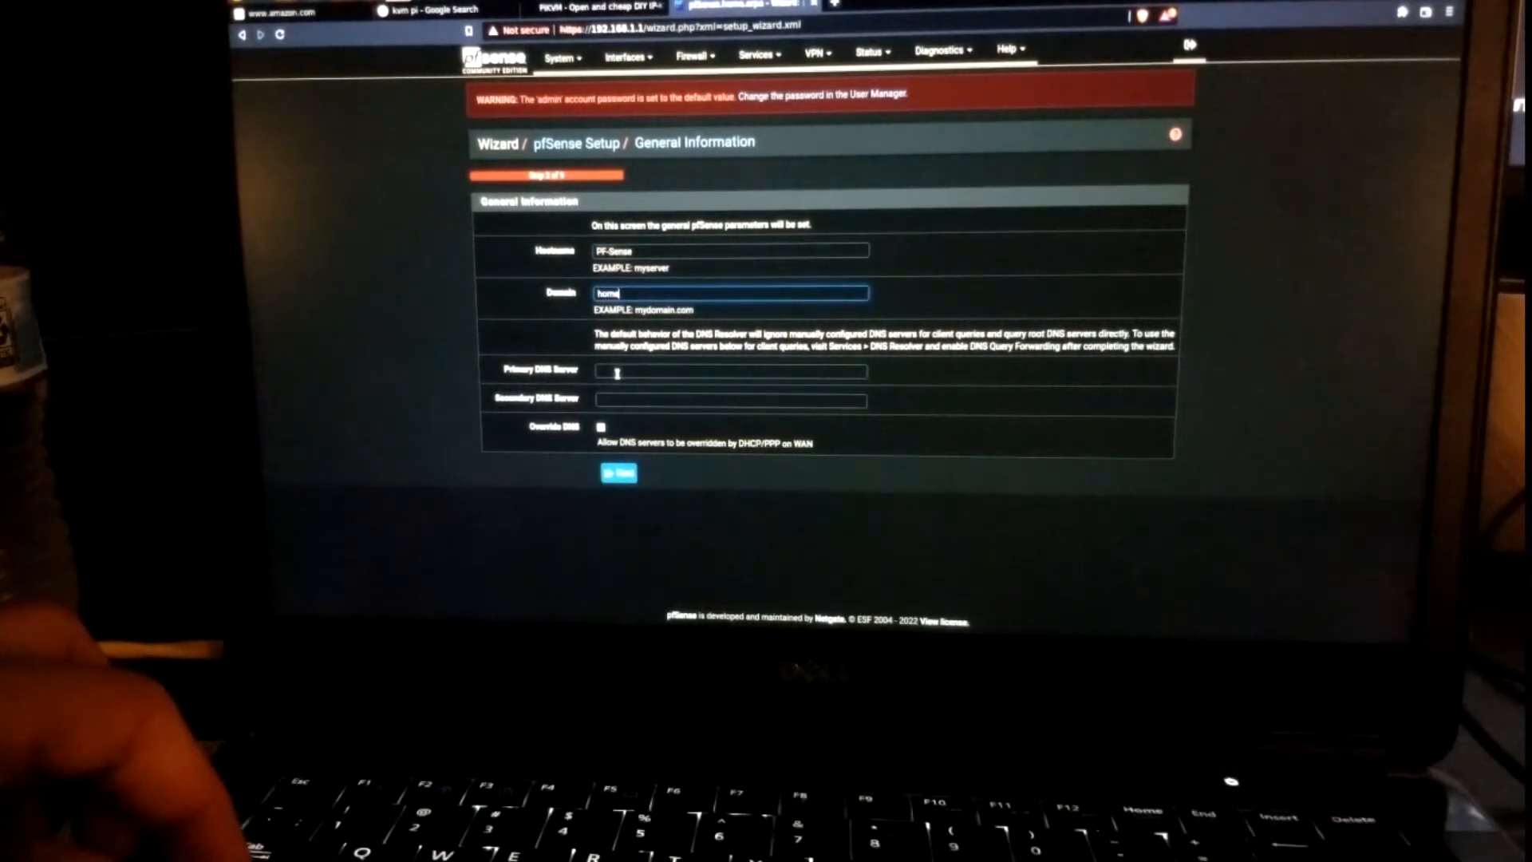
left_click(728, 370)
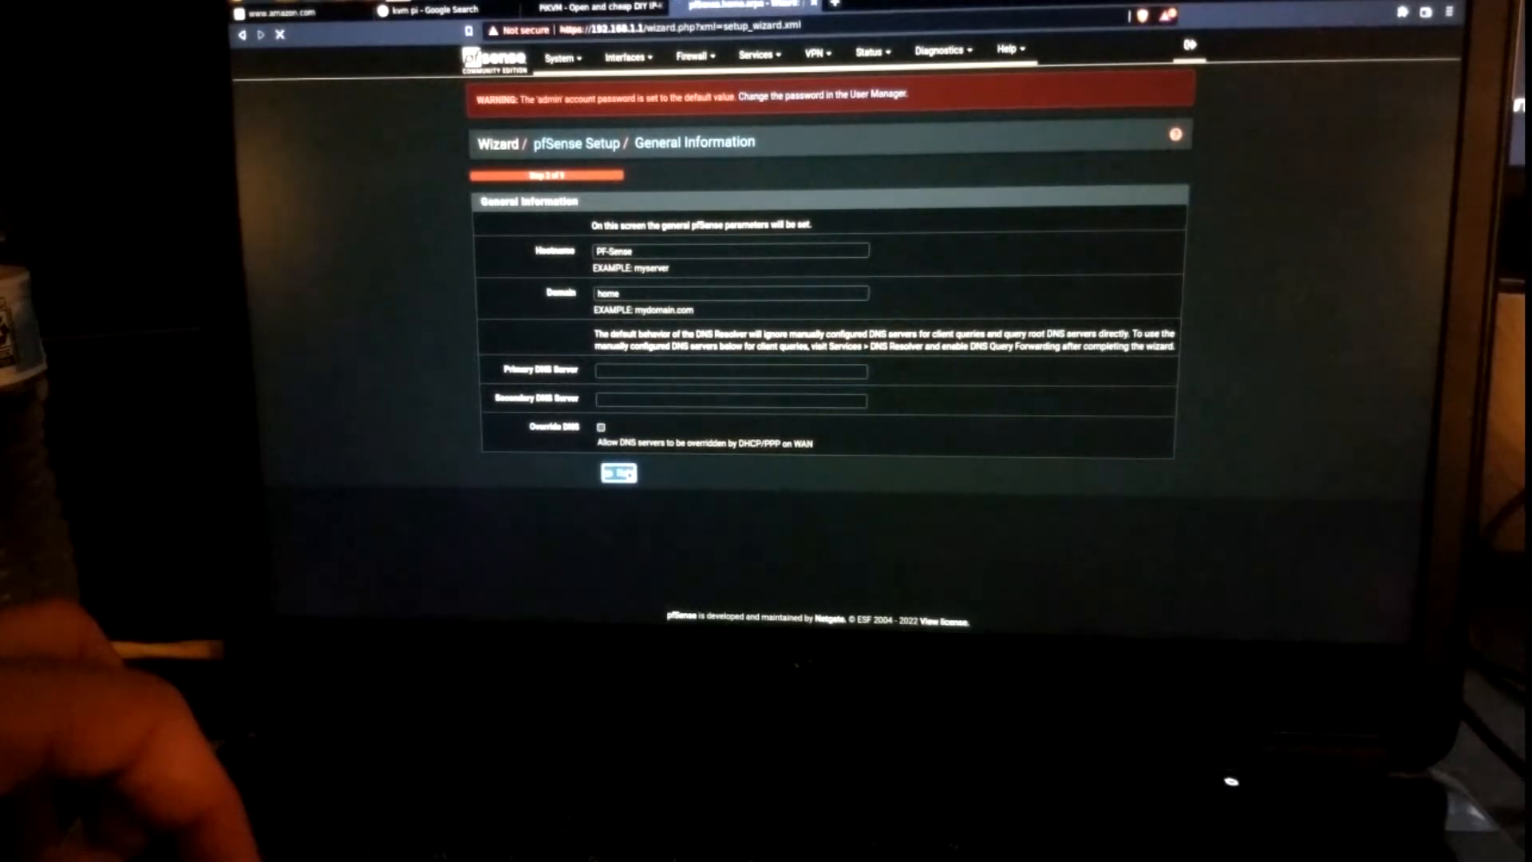
left_click(617, 471)
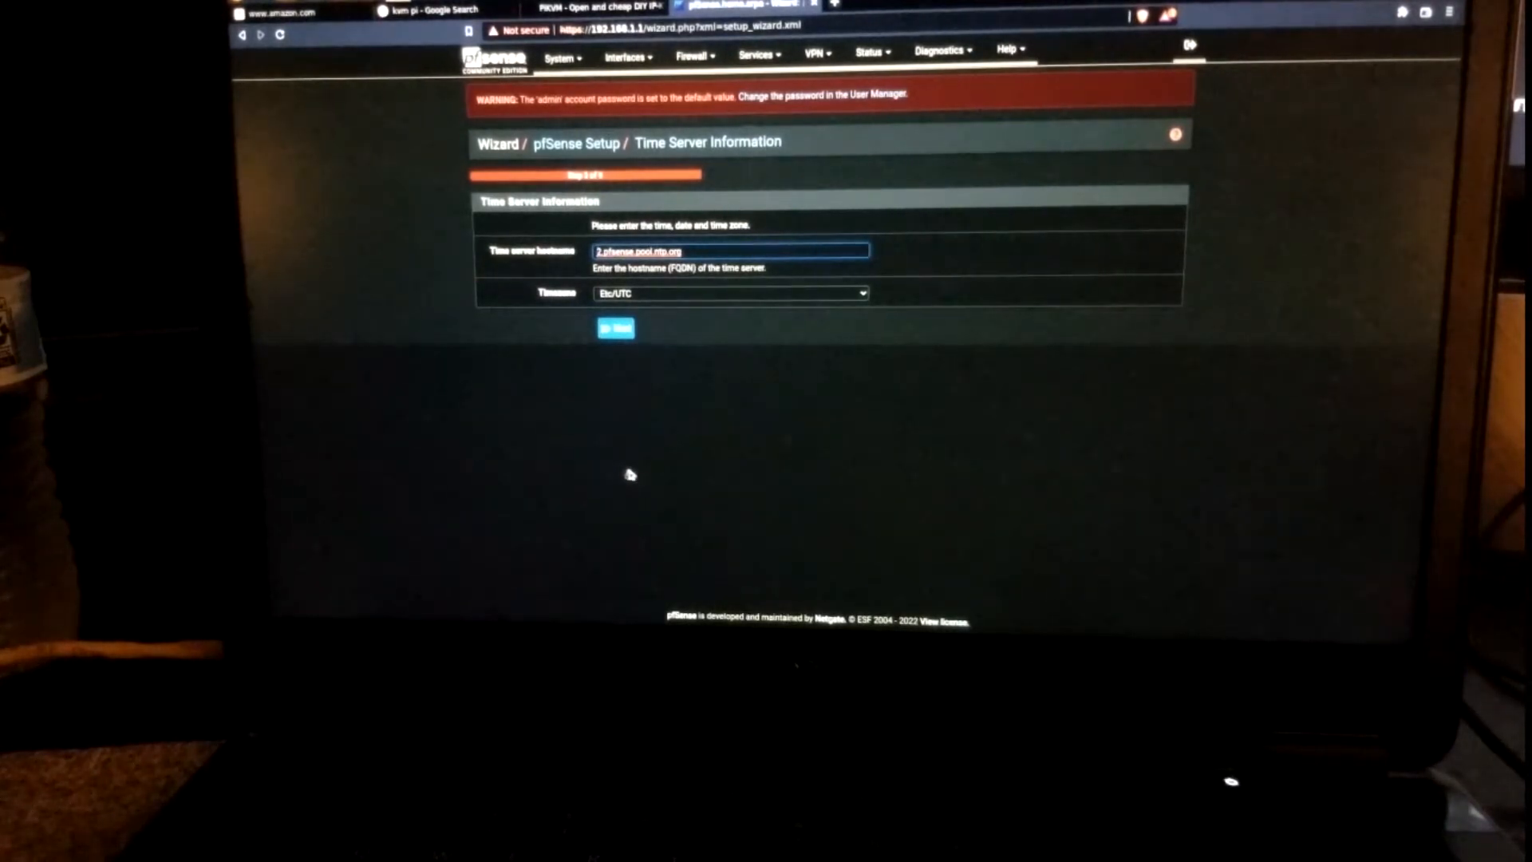
Pass Time Server and keep WAN Selected Type as DHCP, advancing to LAN setup
left_click(728, 292)
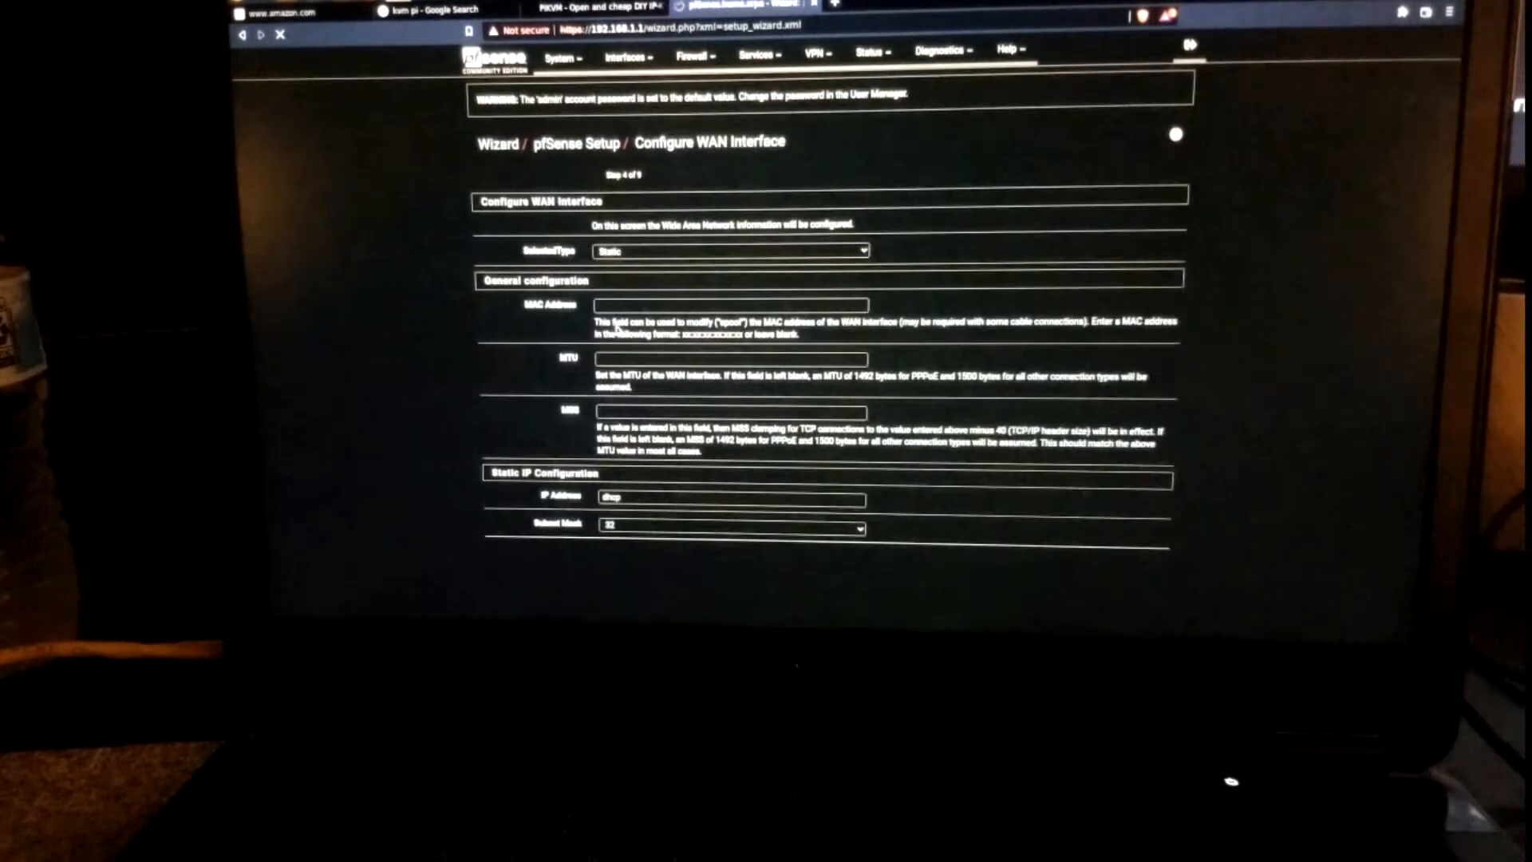
left_click(727, 250)
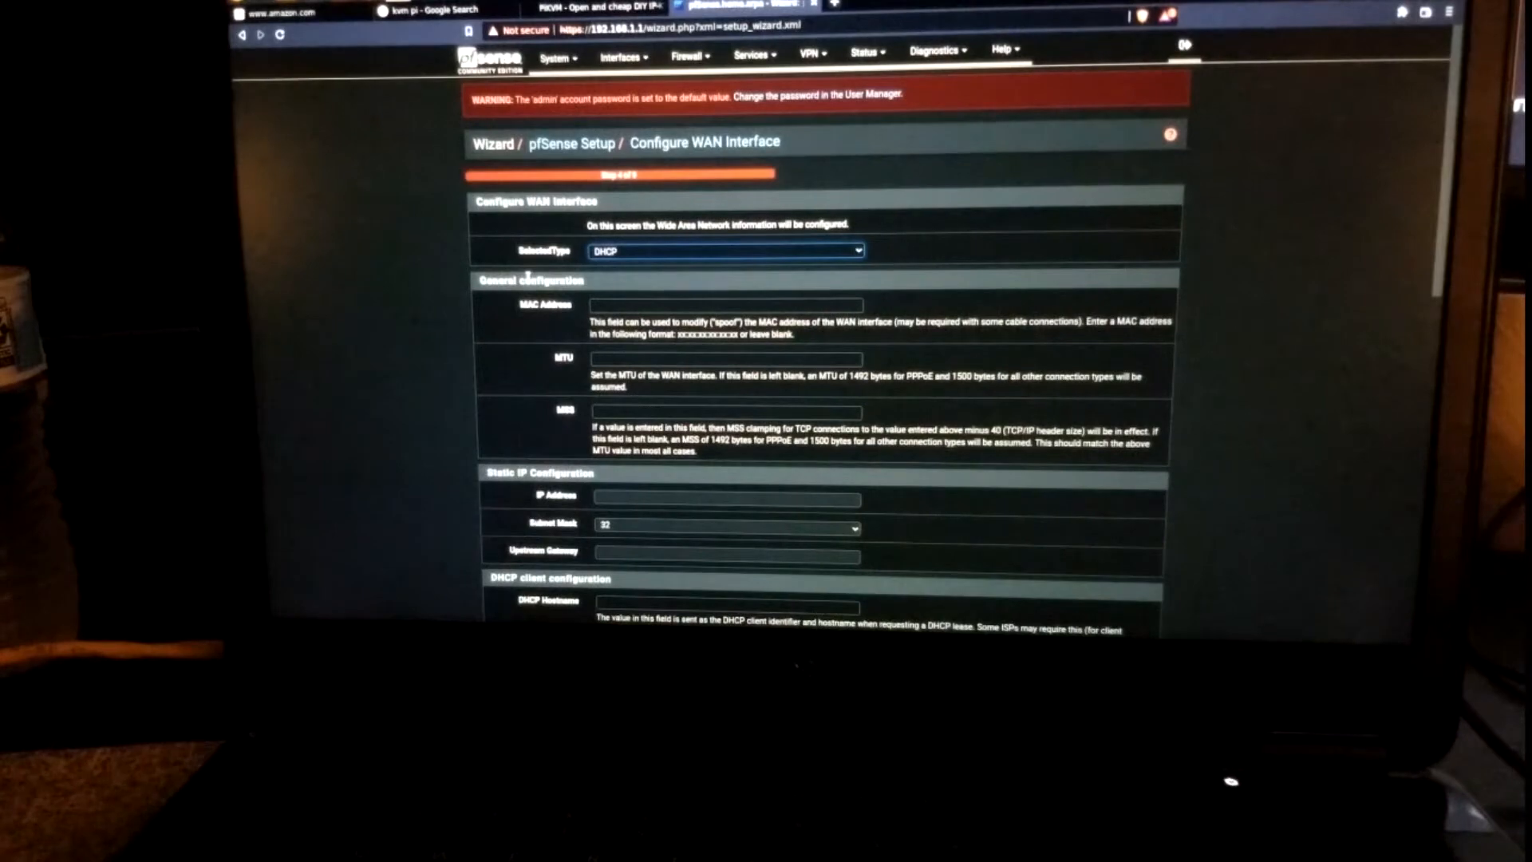
scroll("down", 3)
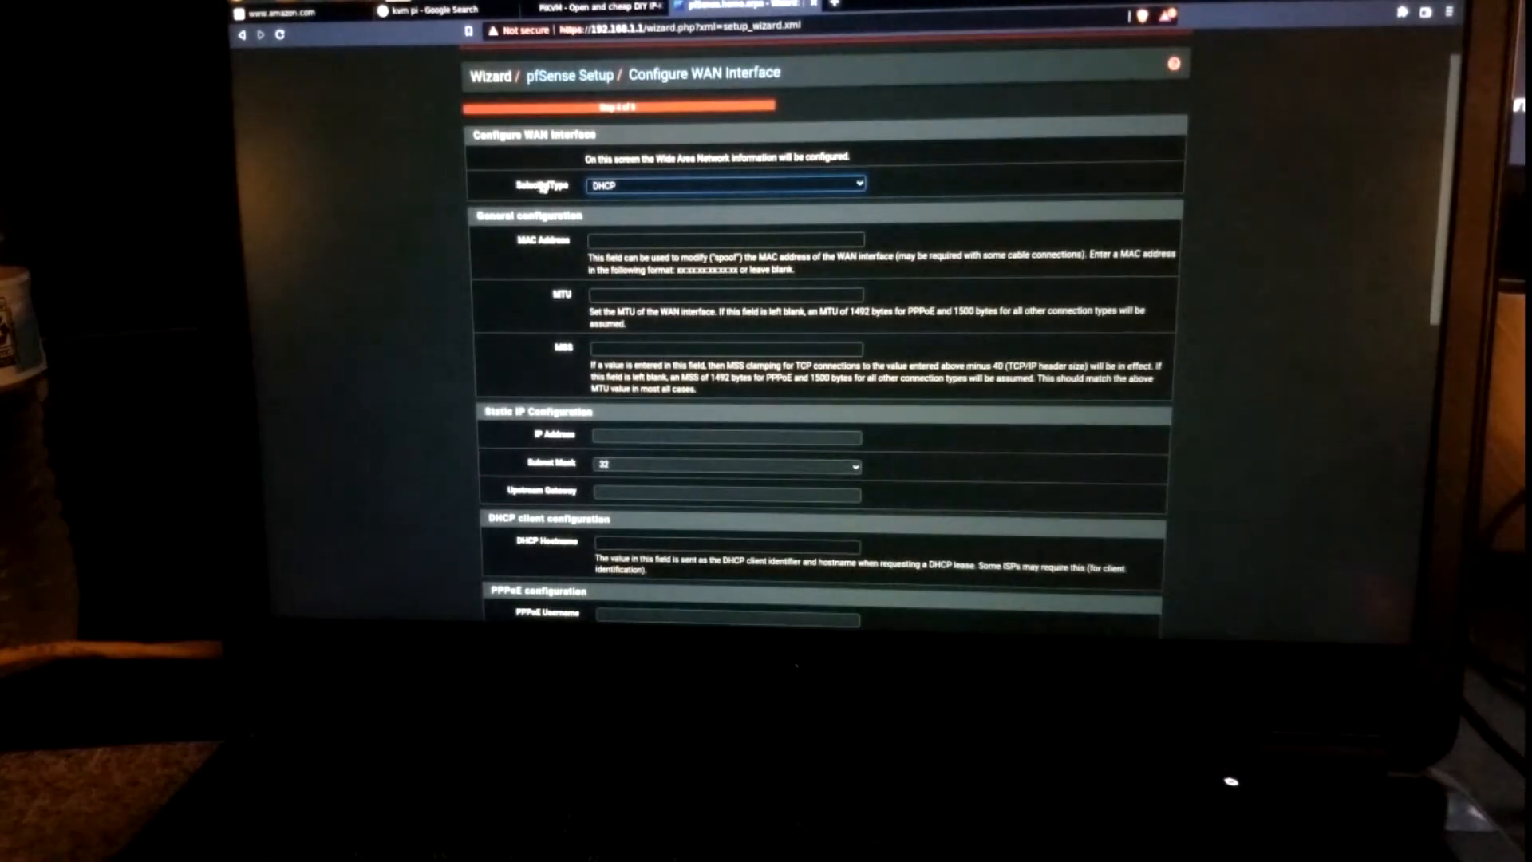
left_click(722, 184)
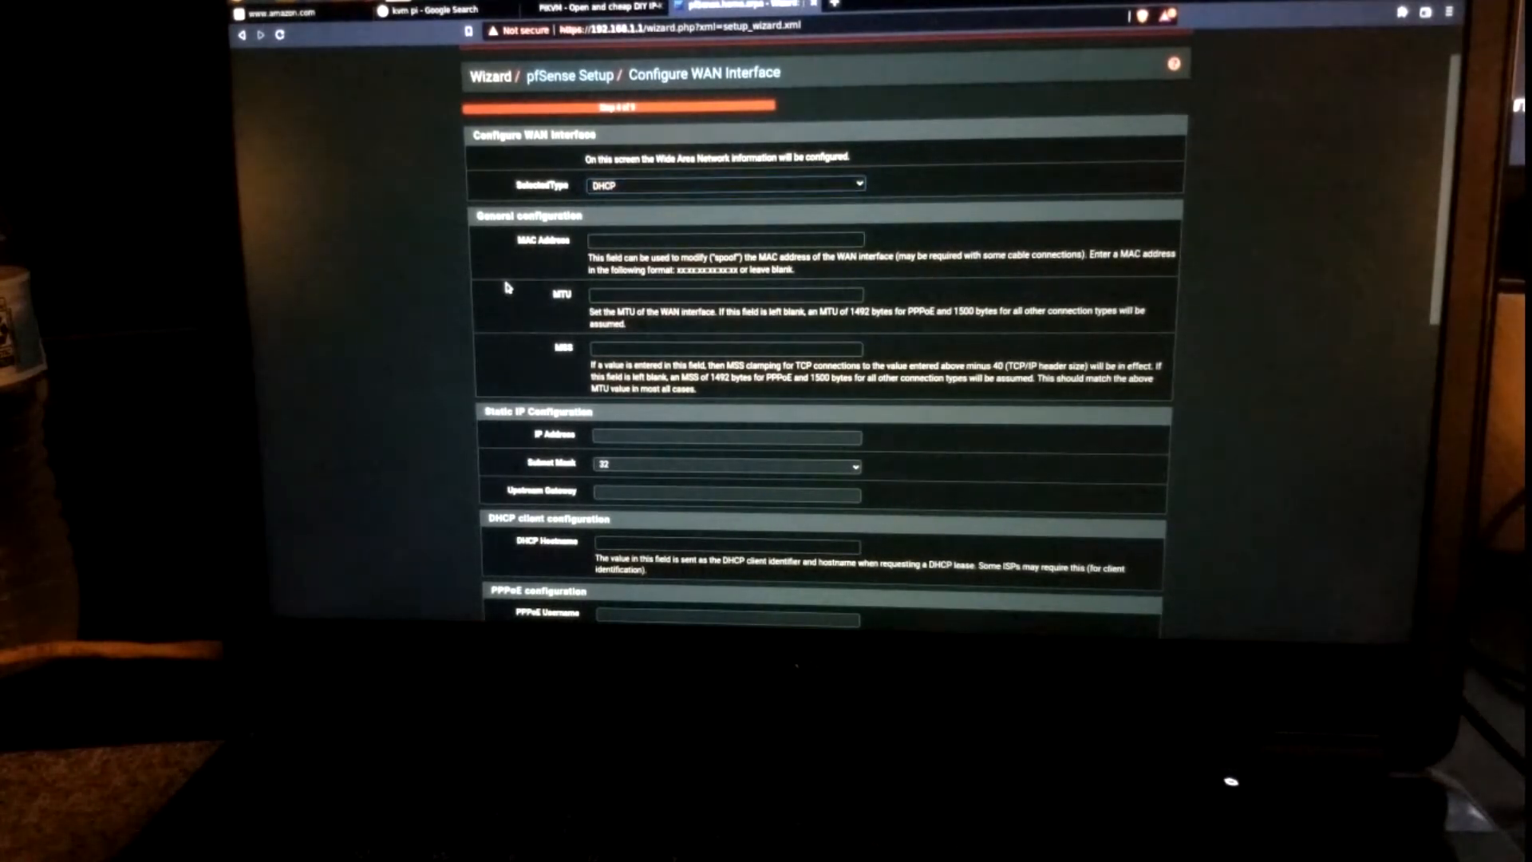
scroll("down", 3)
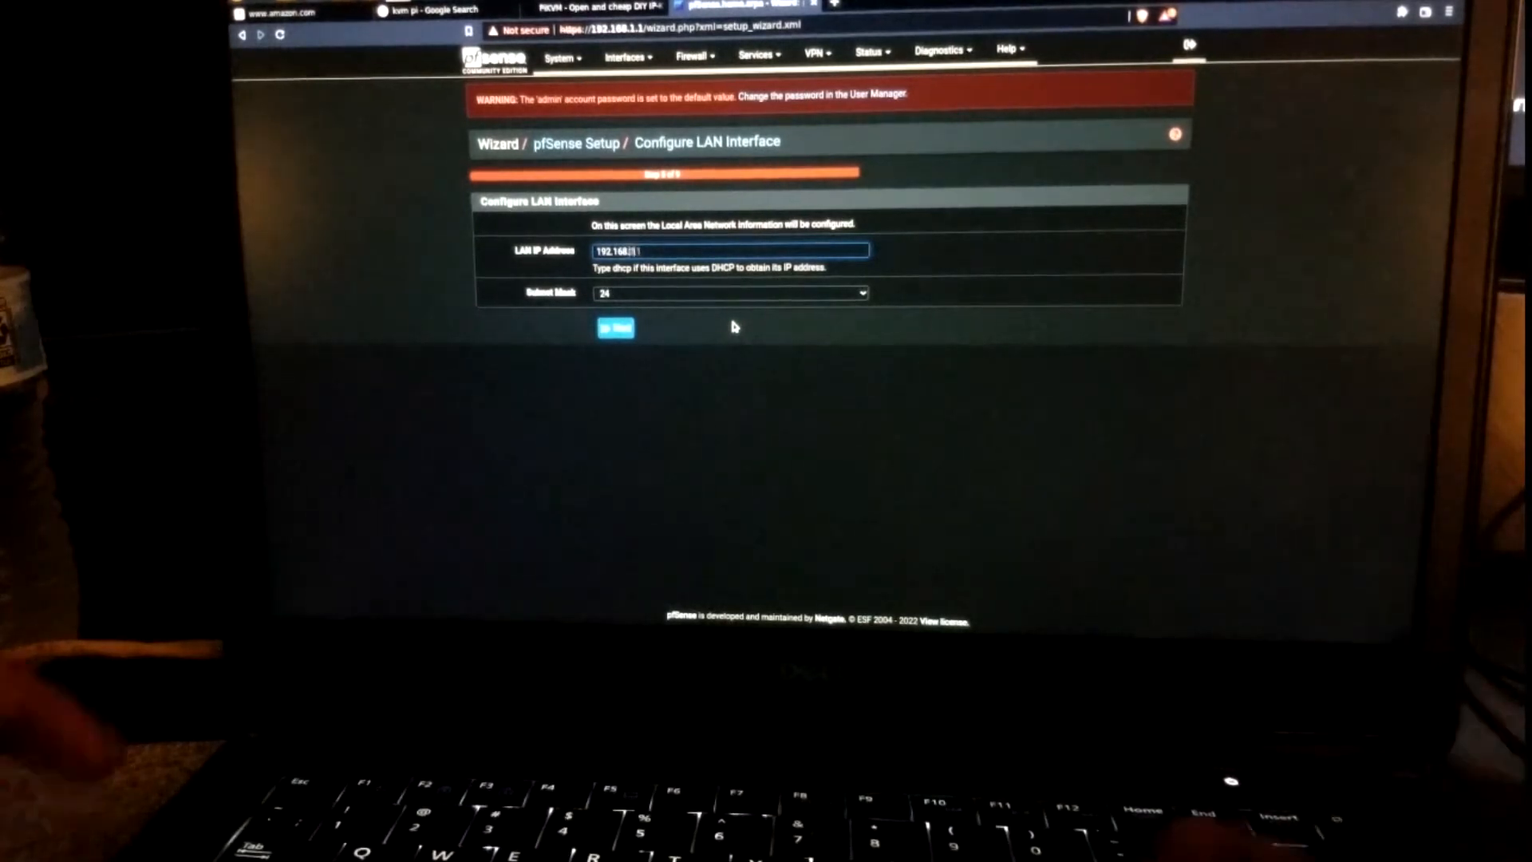
Enter LAN IP 192.168.20.1, save the admin password, and reload pfSense
type("192.168.20.1")
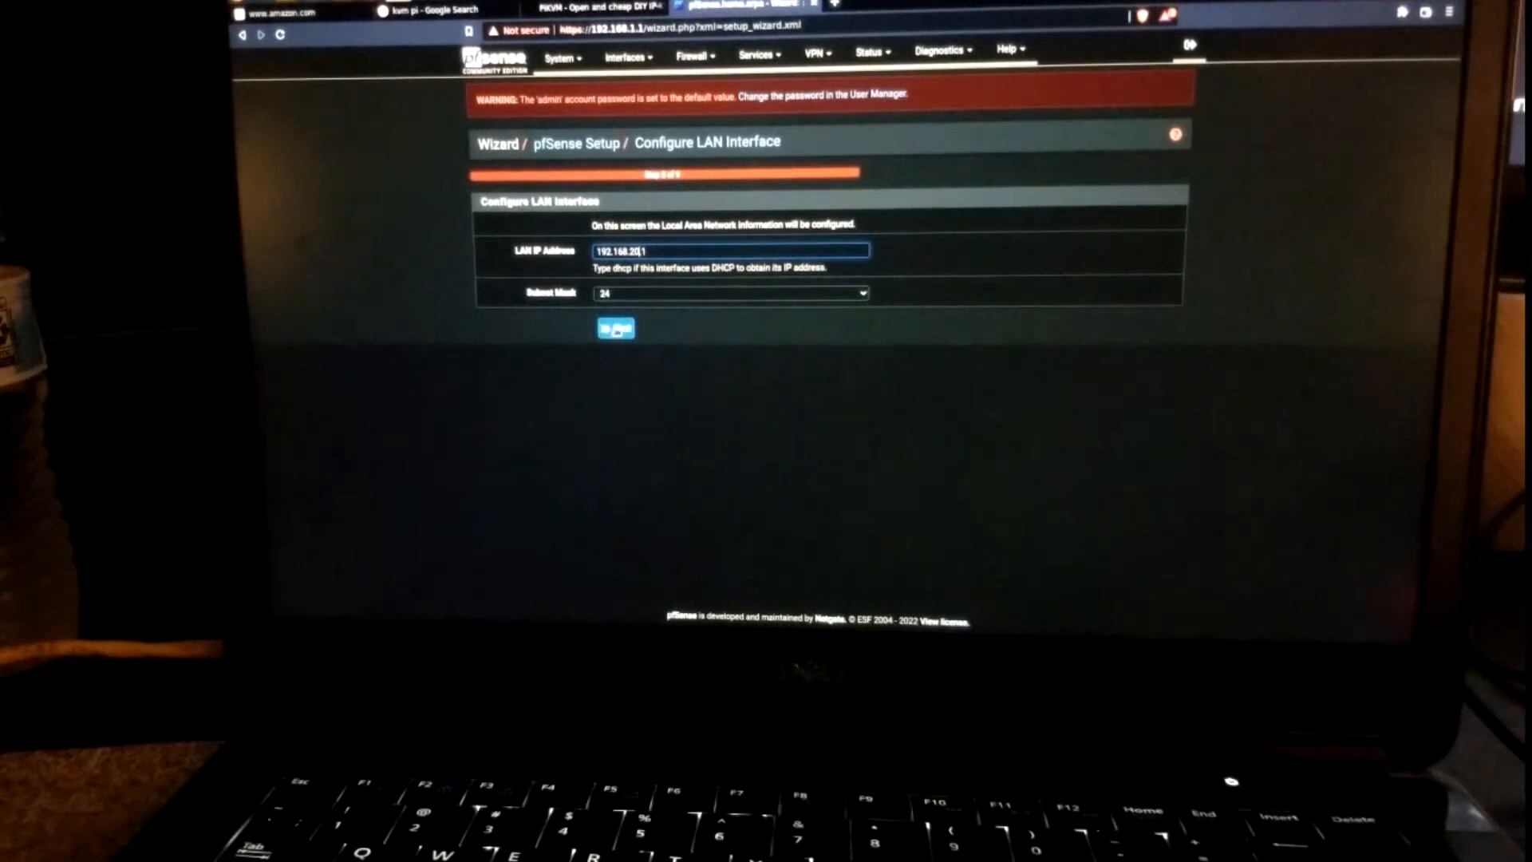
left_click(614, 328)
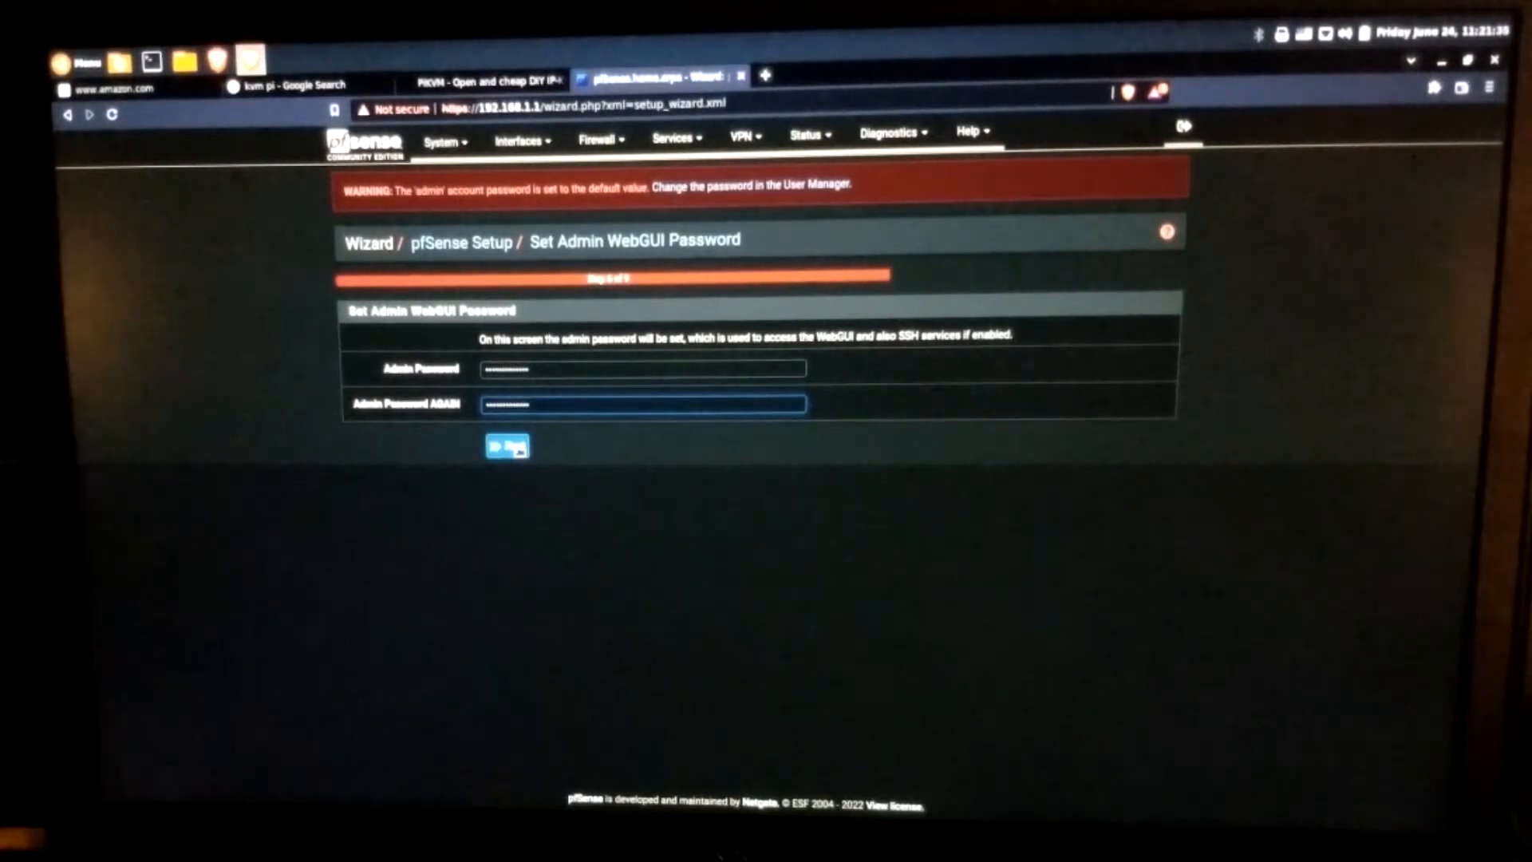
left_click(506, 447)
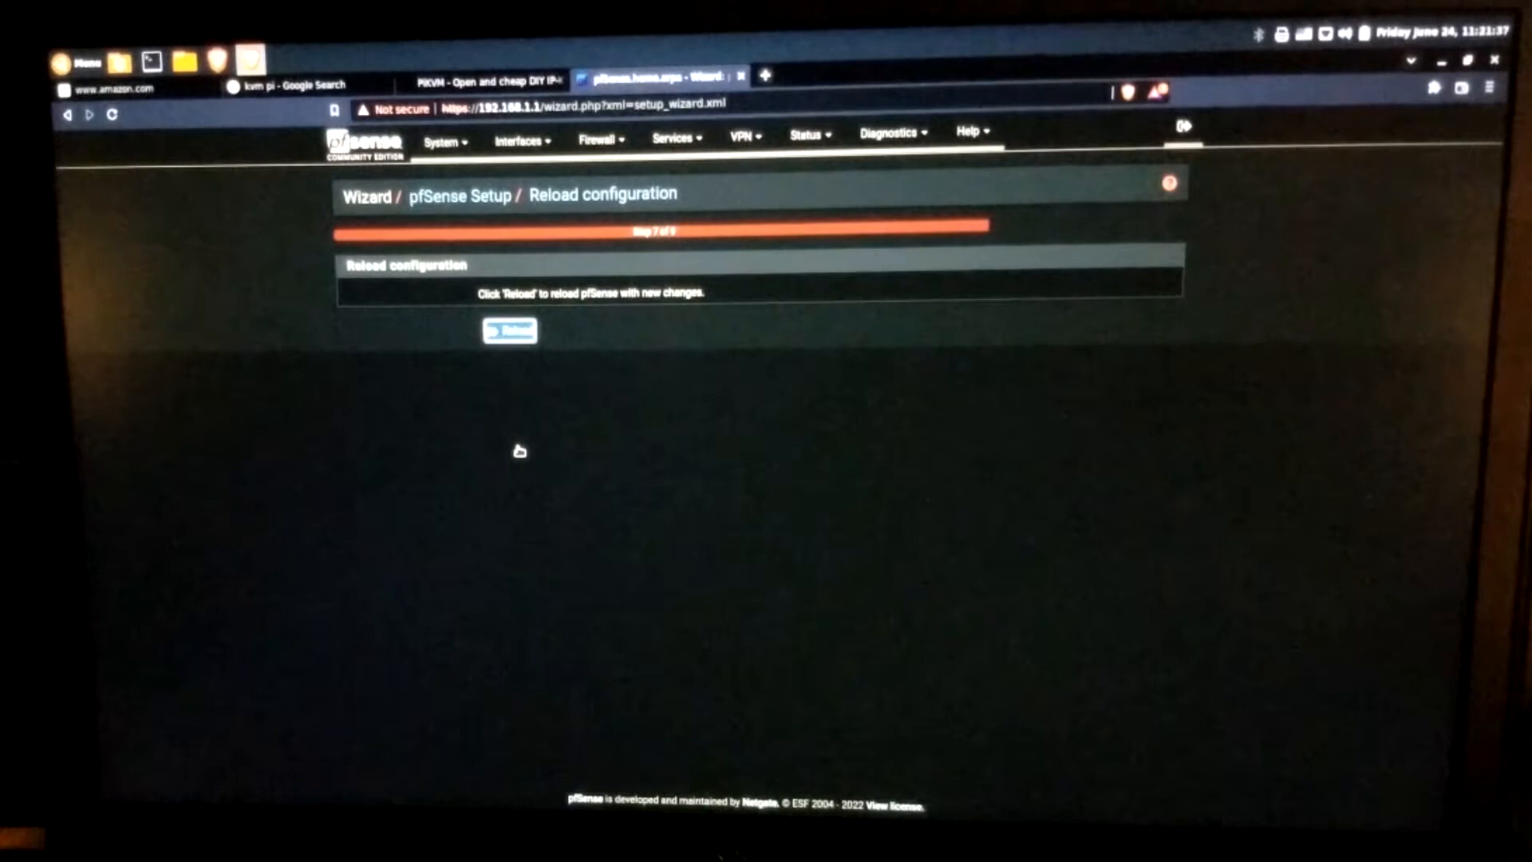
mouse_move(437, 380)
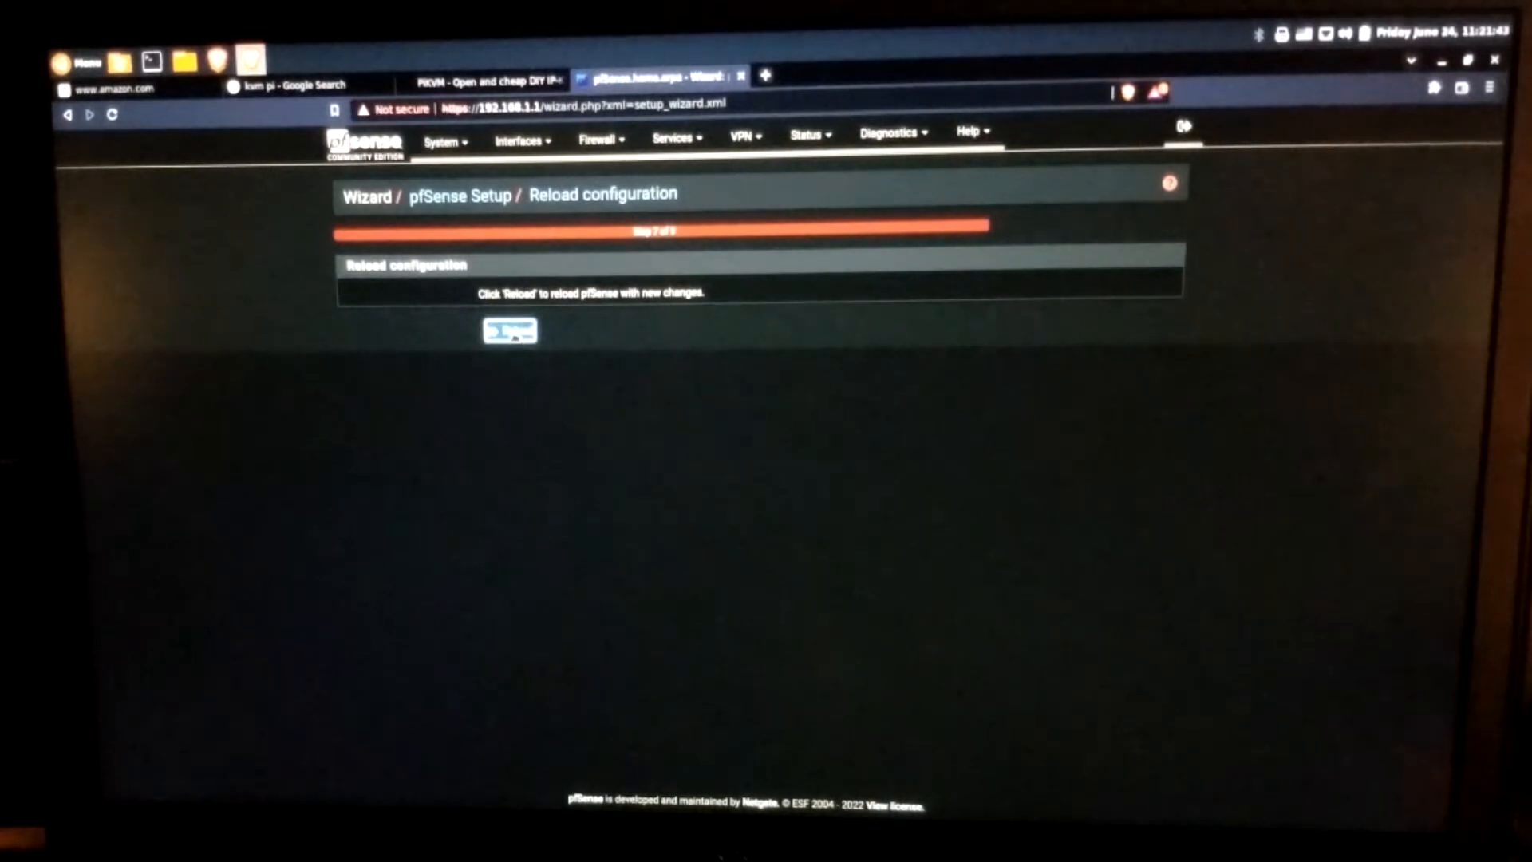
left_click(508, 331)
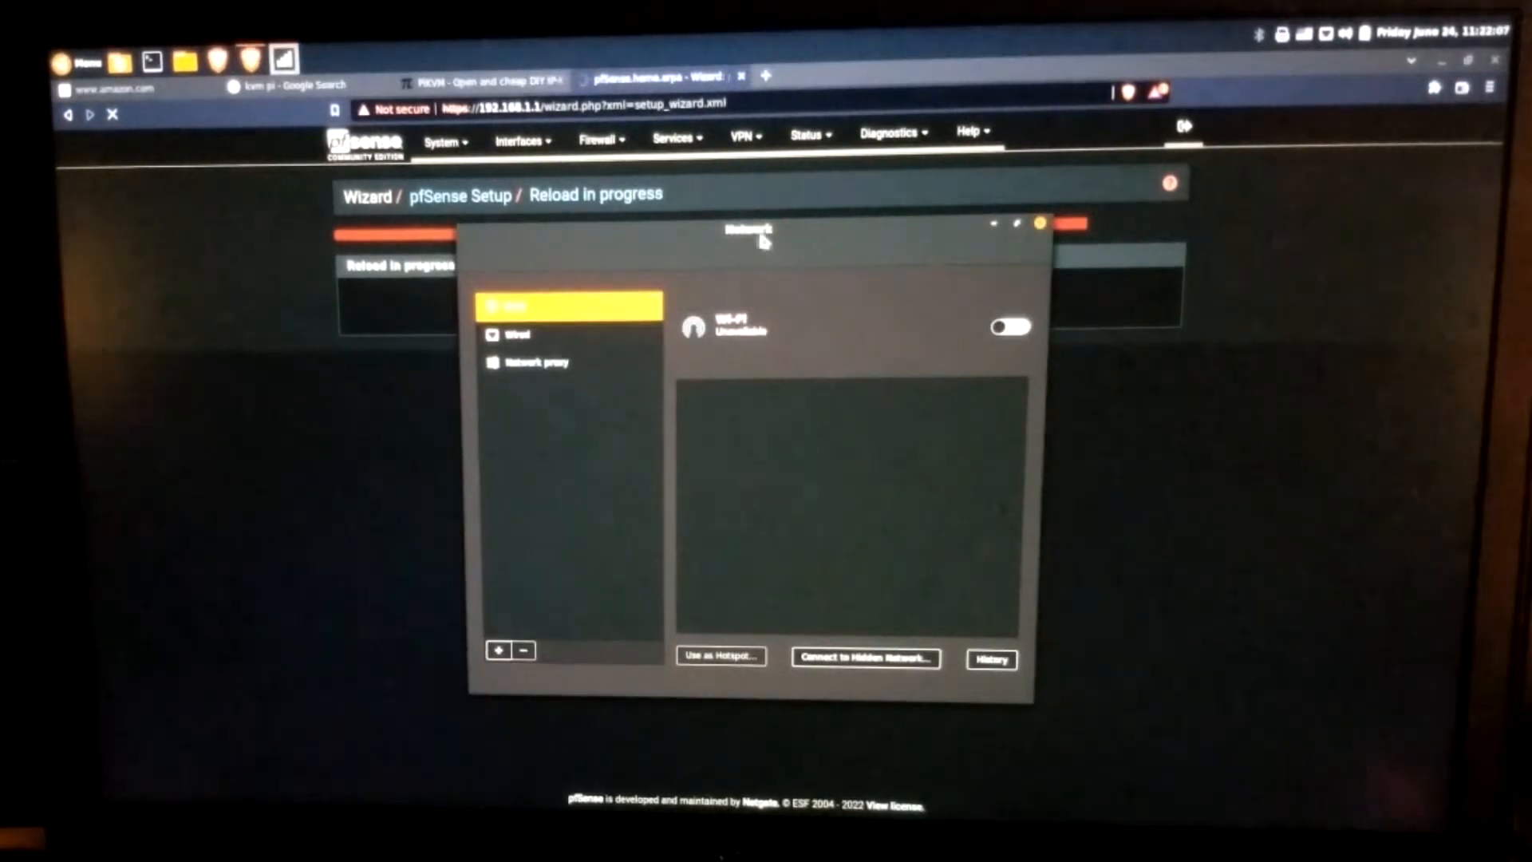
Toggle the wired connection off and on, then go to the browser address bar
left_click(569, 335)
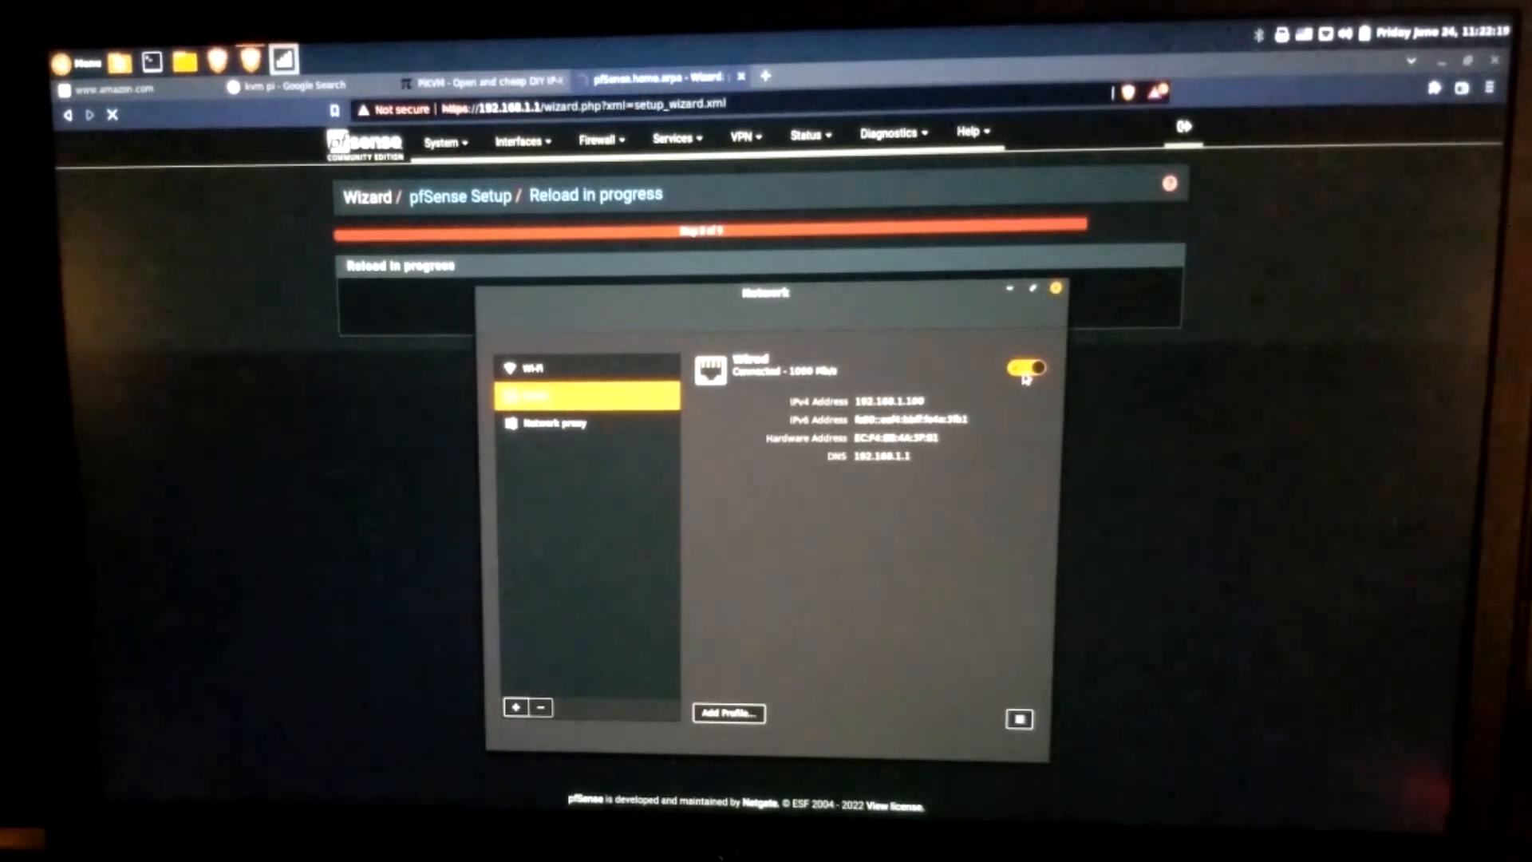
left_click(1028, 369)
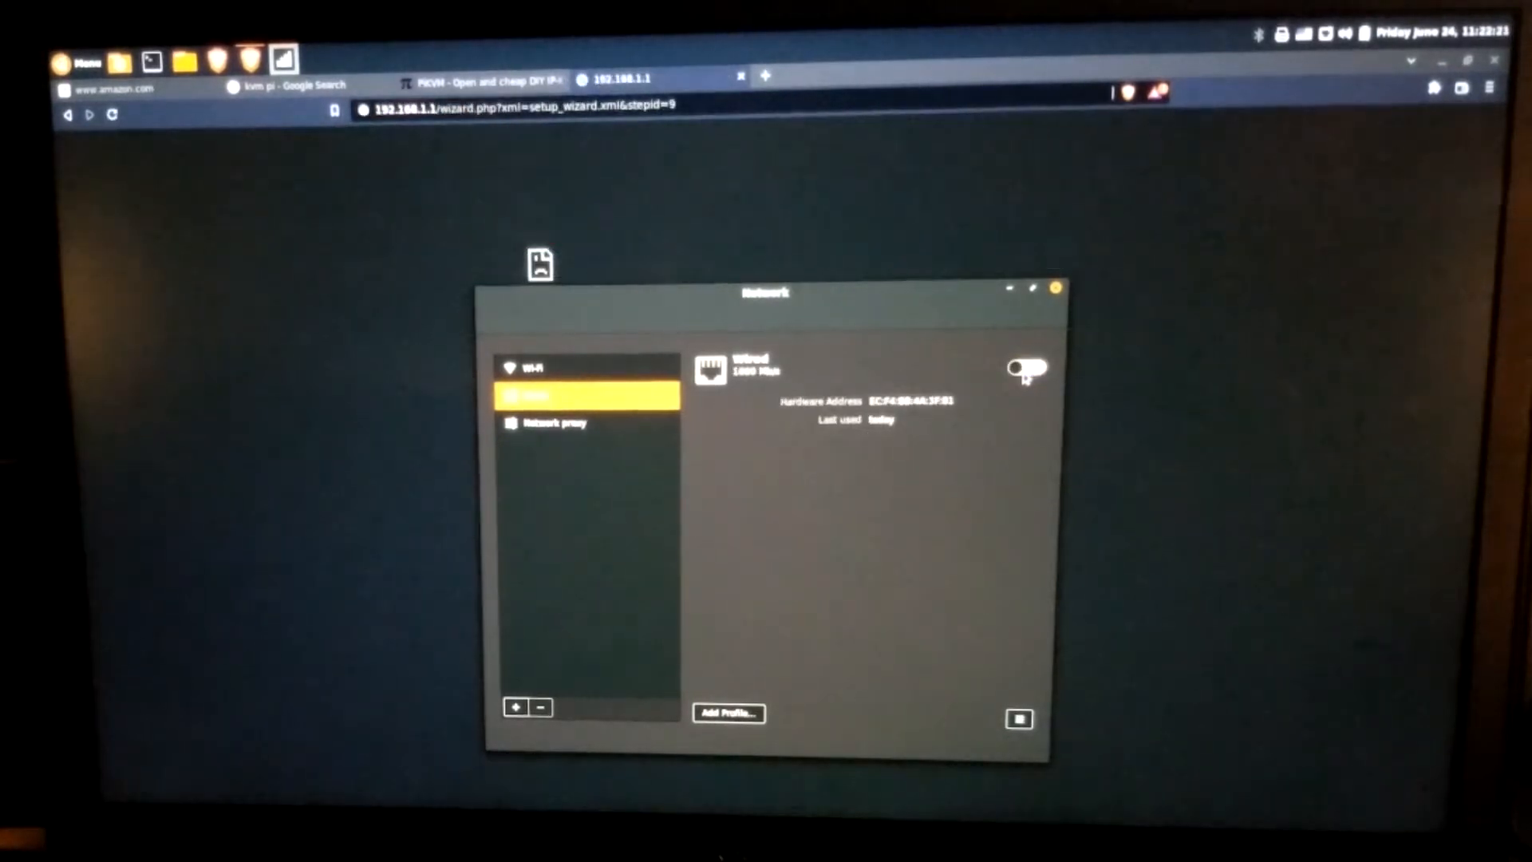
left_click(1027, 368)
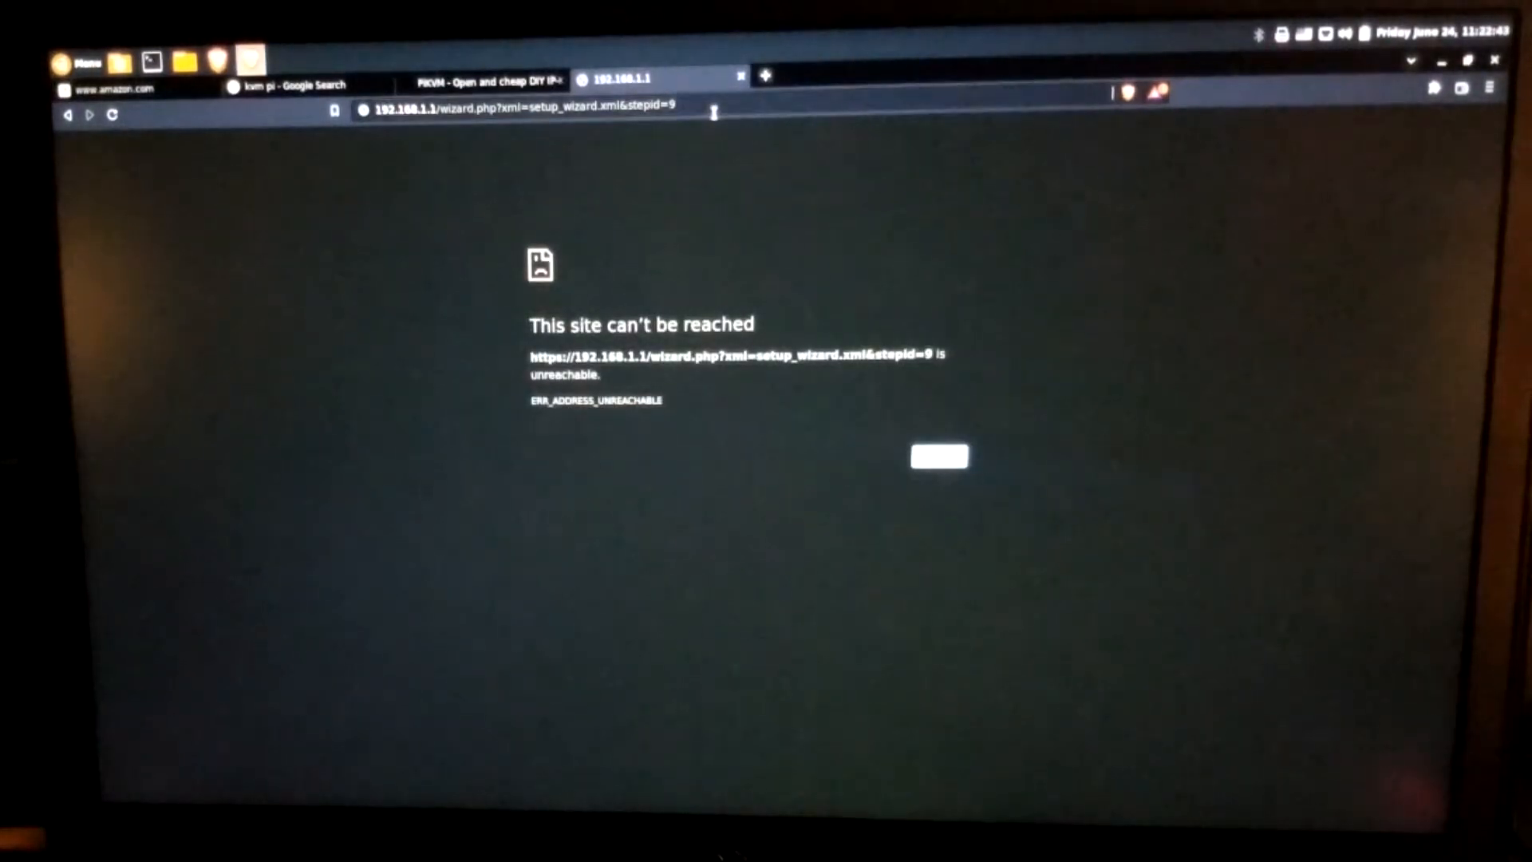
left_click(536, 113)
type("https://192.168.20.1")
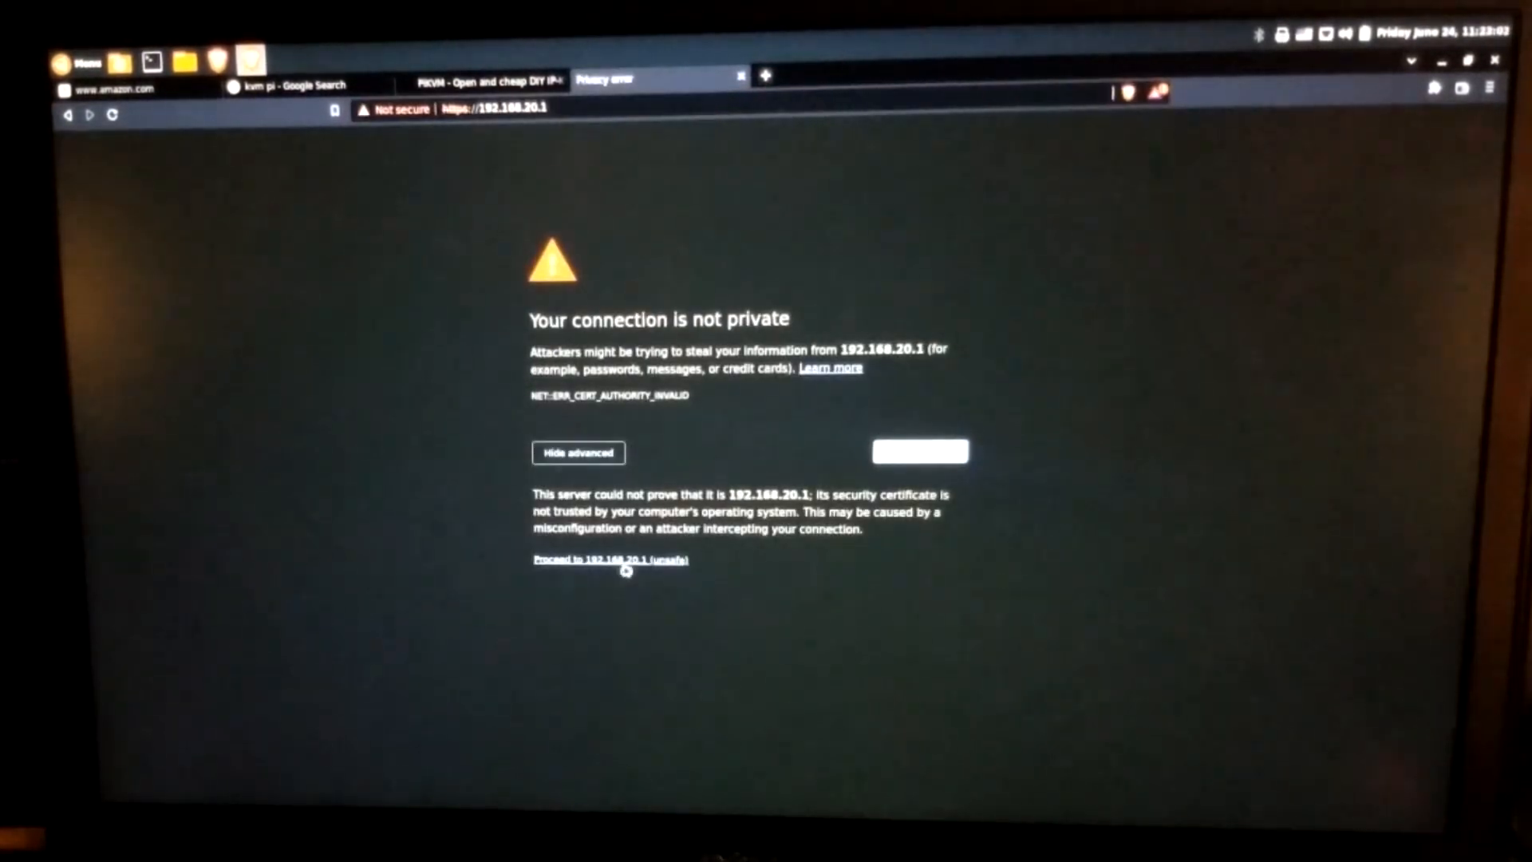
Proceed to 192.168.20.1, sign in, accept the copyright notice, and close the survey
left_click(609, 558)
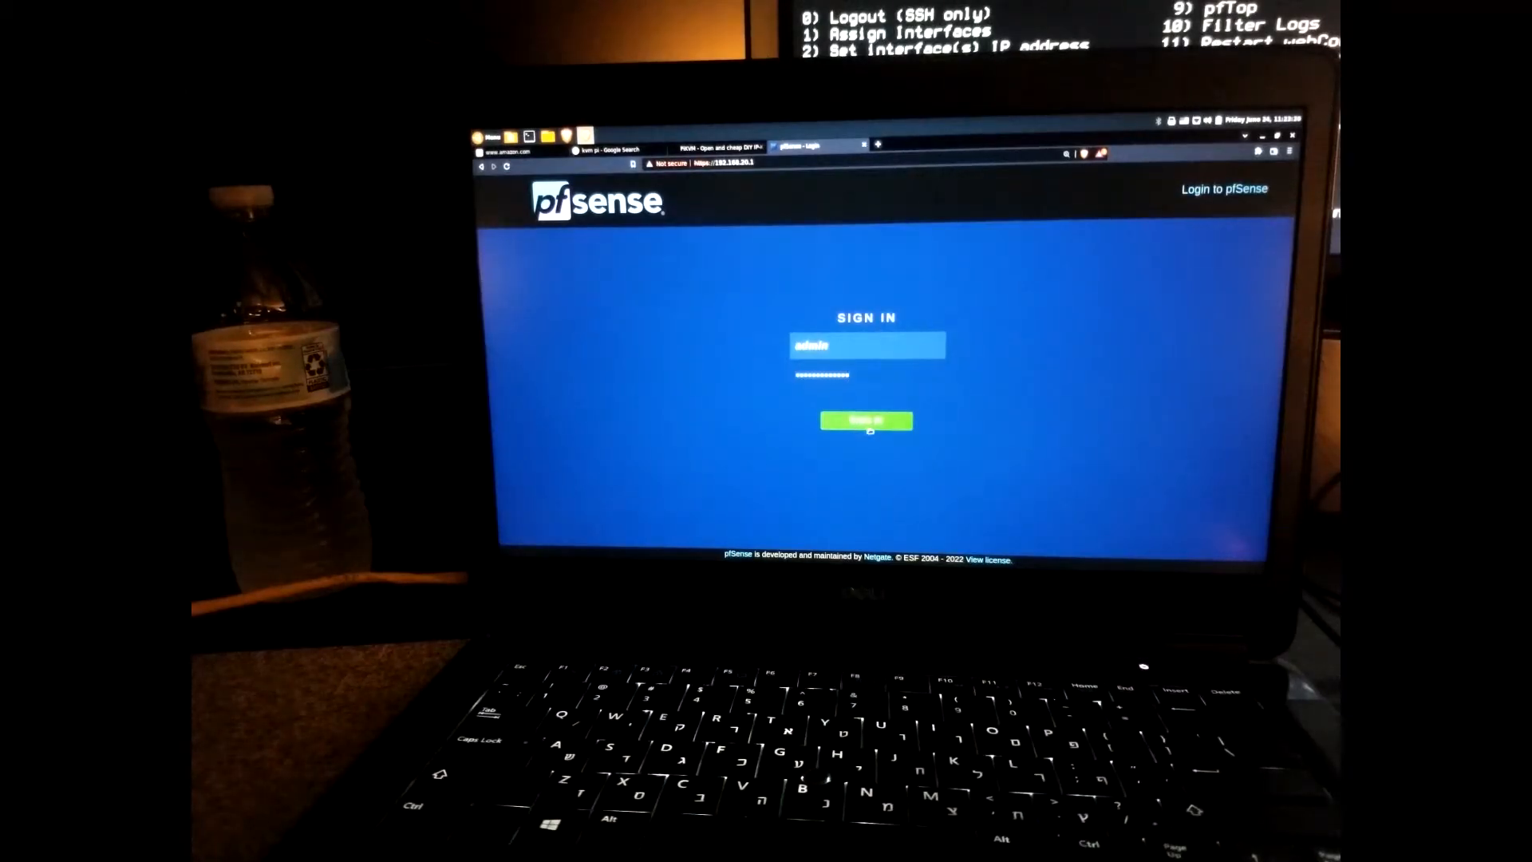
left_click(865, 420)
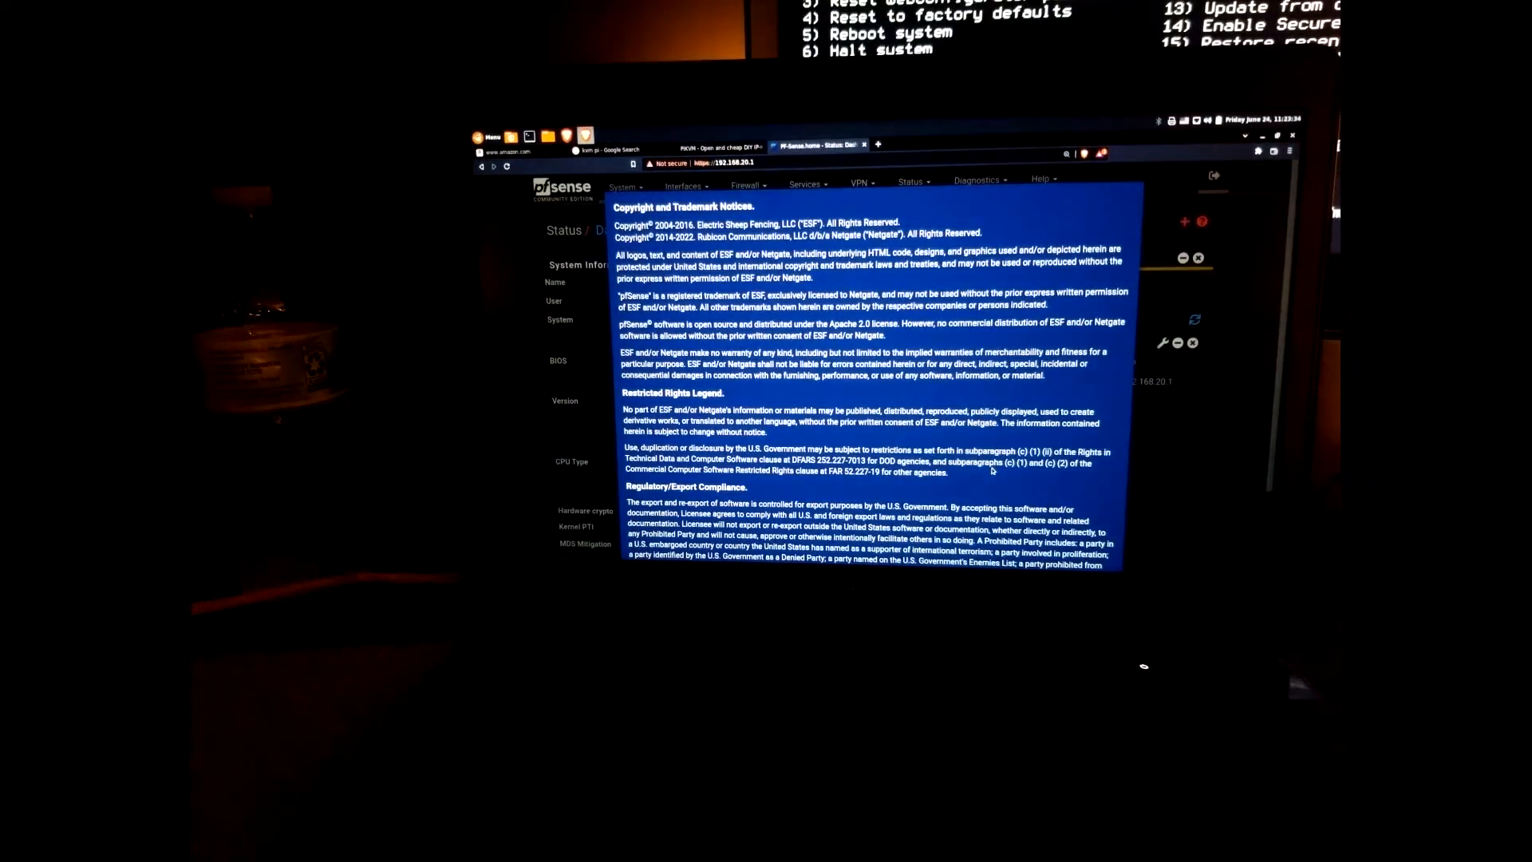
scroll("down", 3)
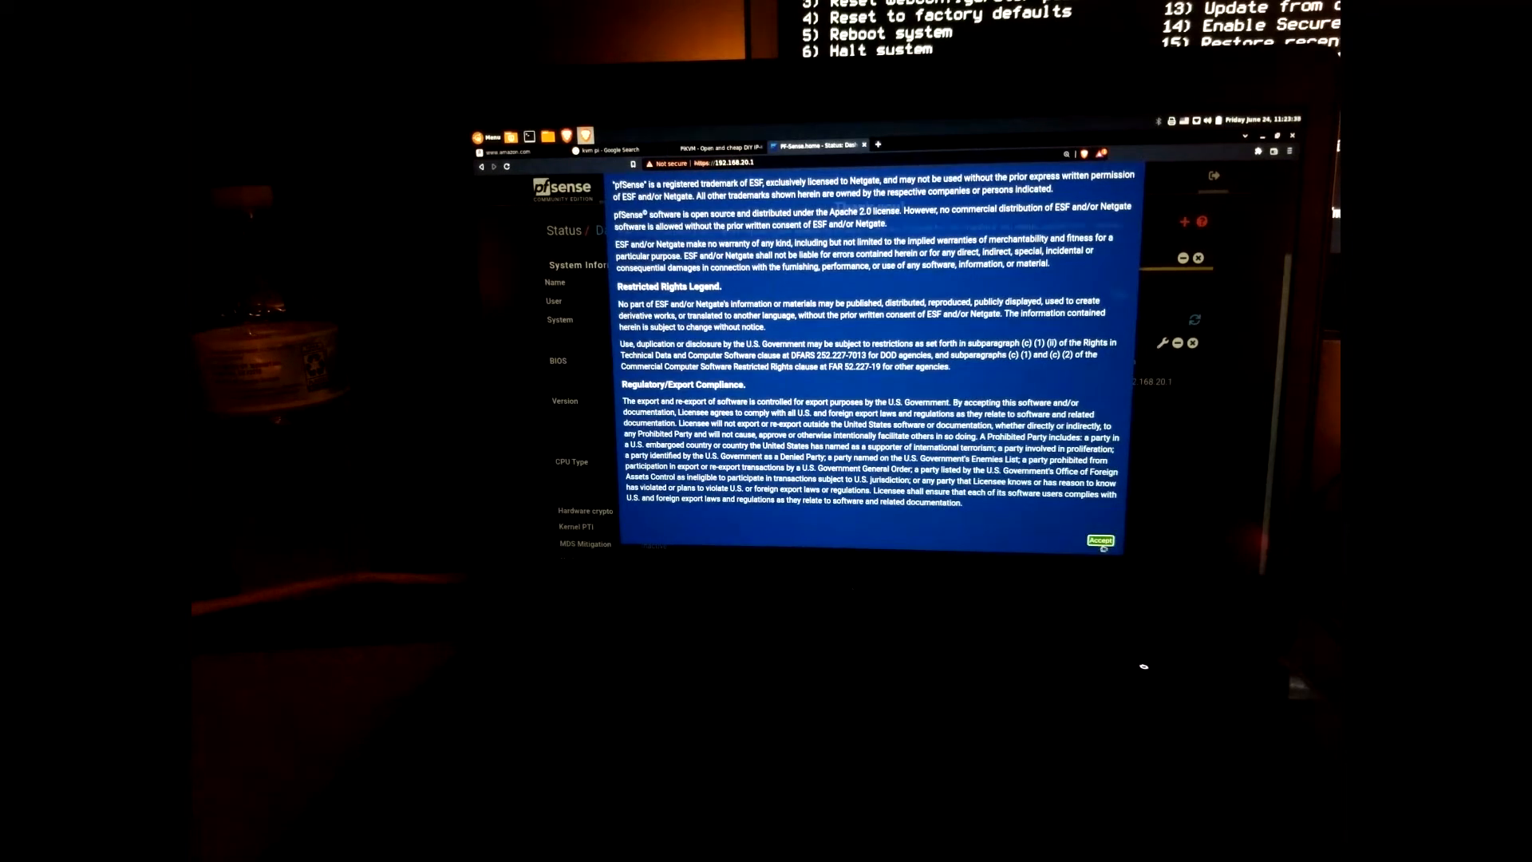
left_click(1100, 540)
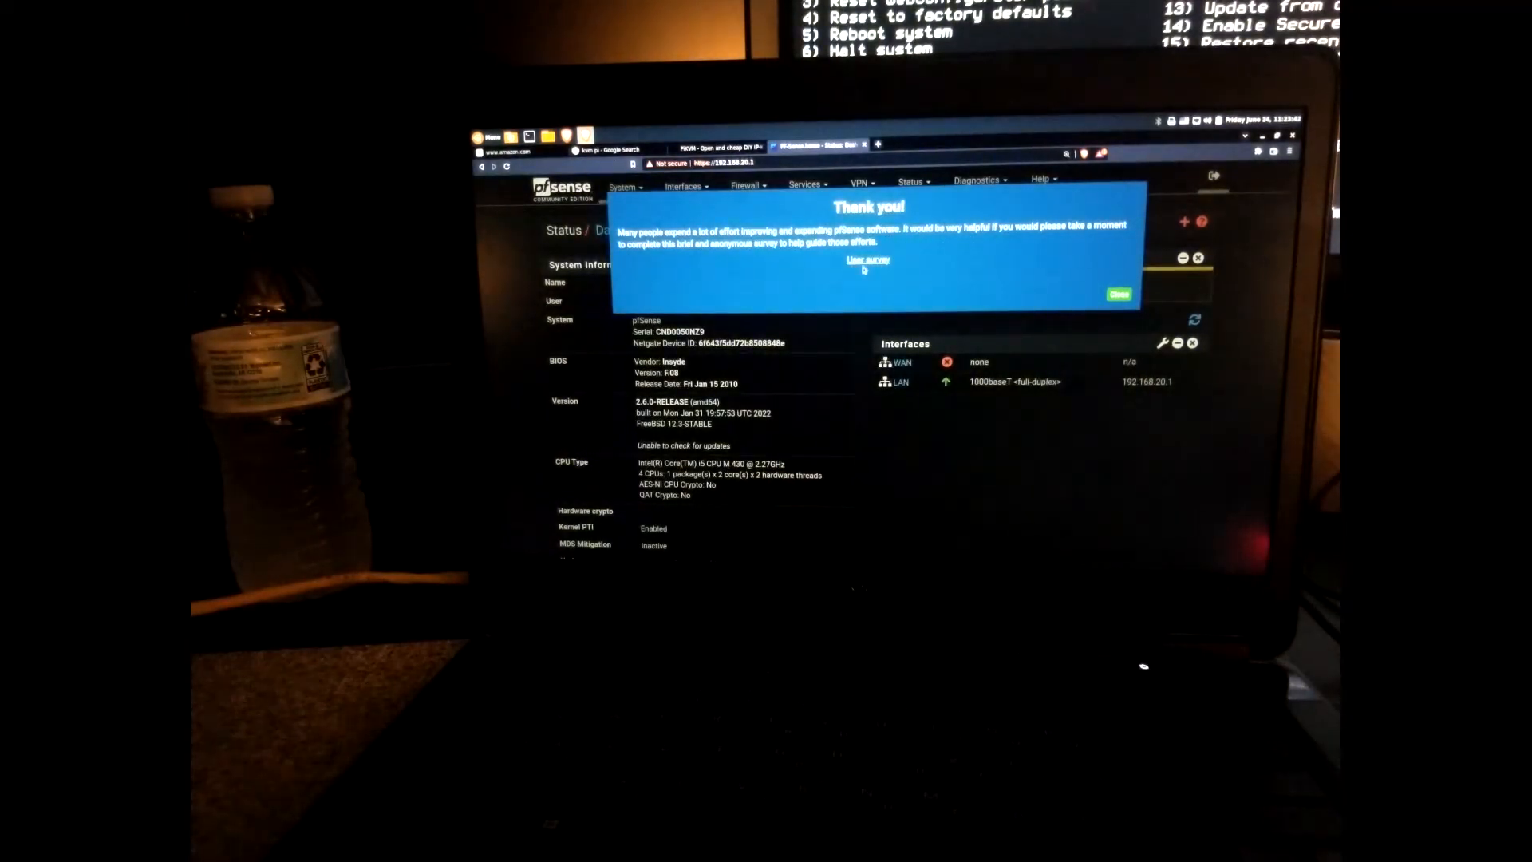
left_click(1118, 295)
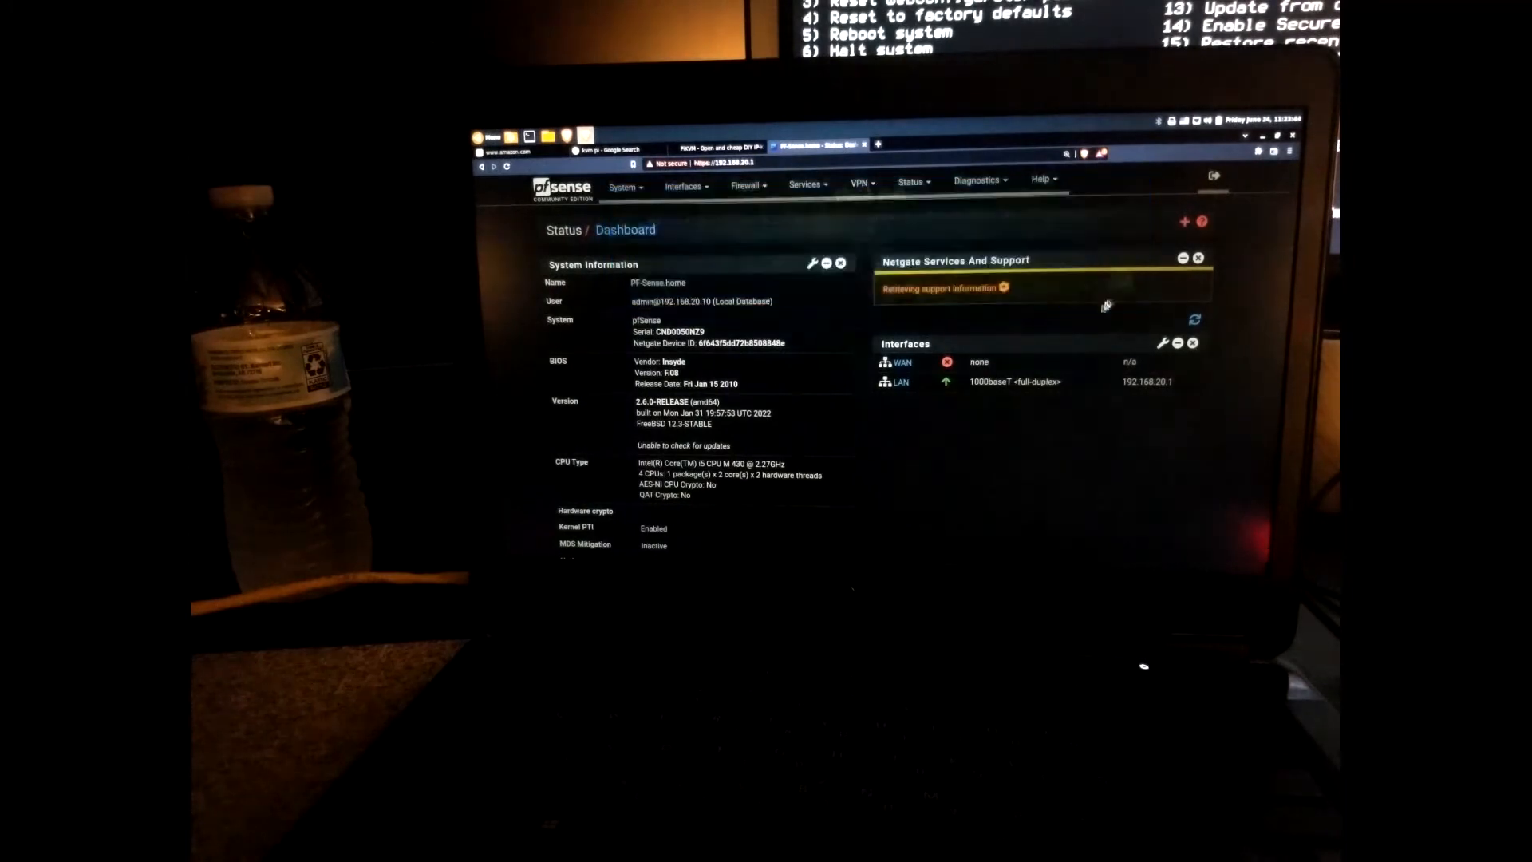